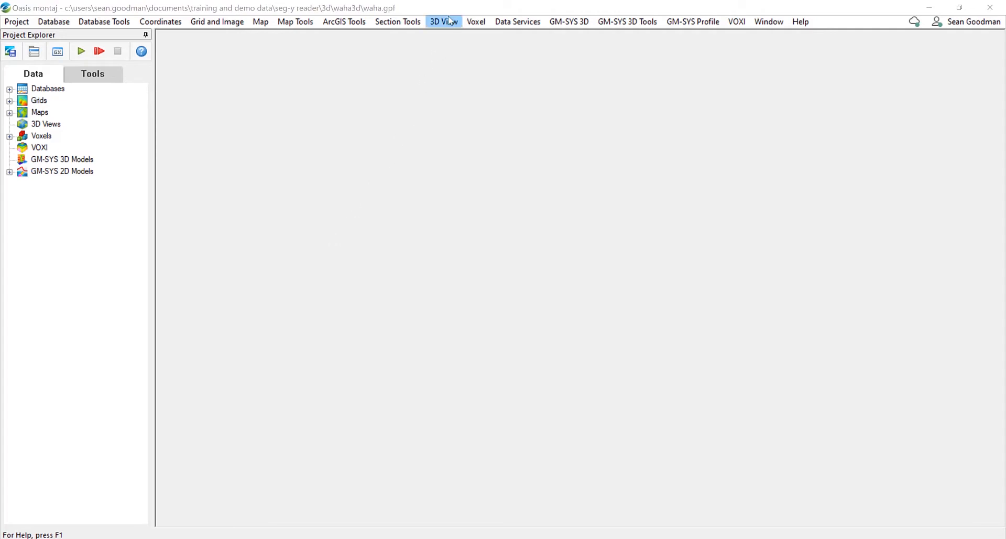
# - Start importing GIST 3D.sgy from the 3D View menu as a 3D volume in time
pyautogui.click(444, 21)
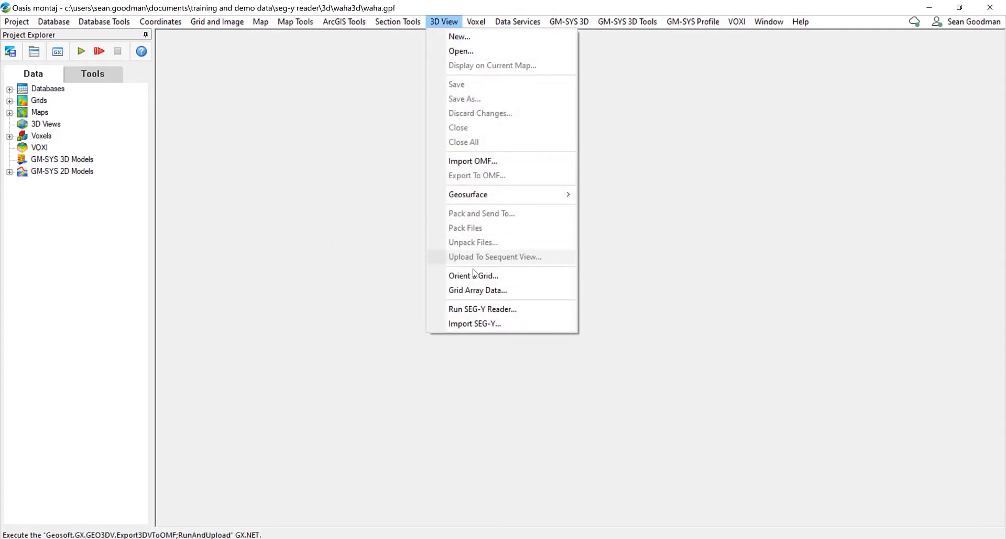
pyautogui.click(475, 323)
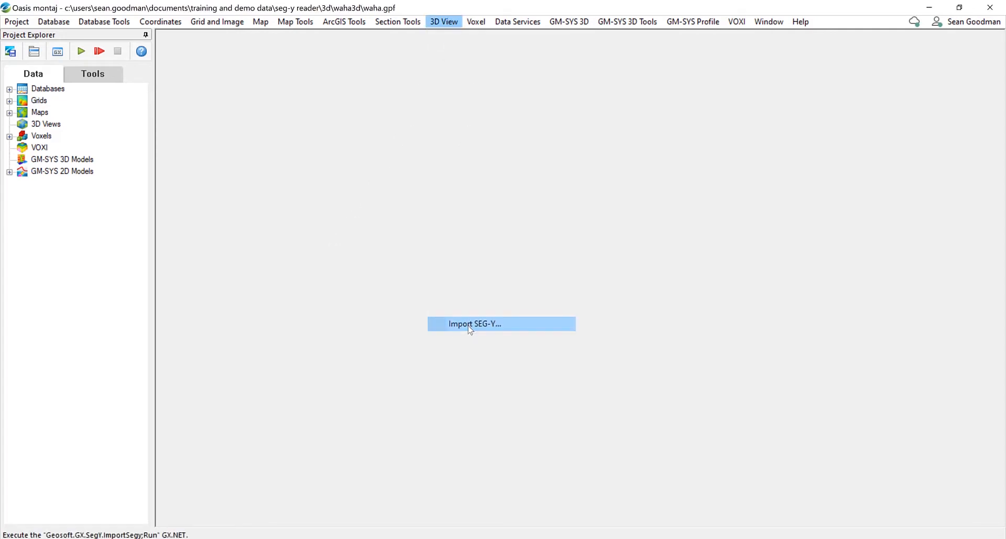
pyautogui.click(501, 323)
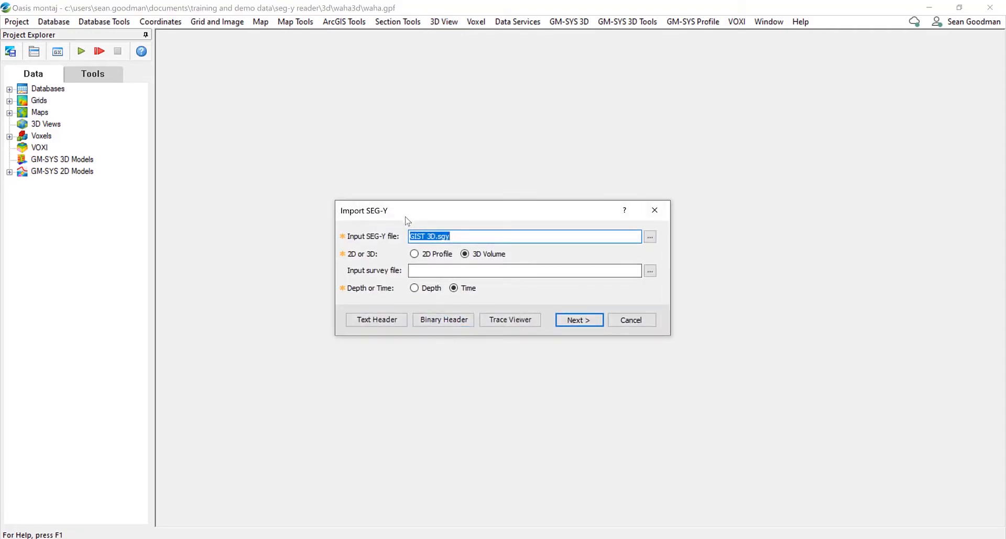
pyautogui.moveTo(361, 257)
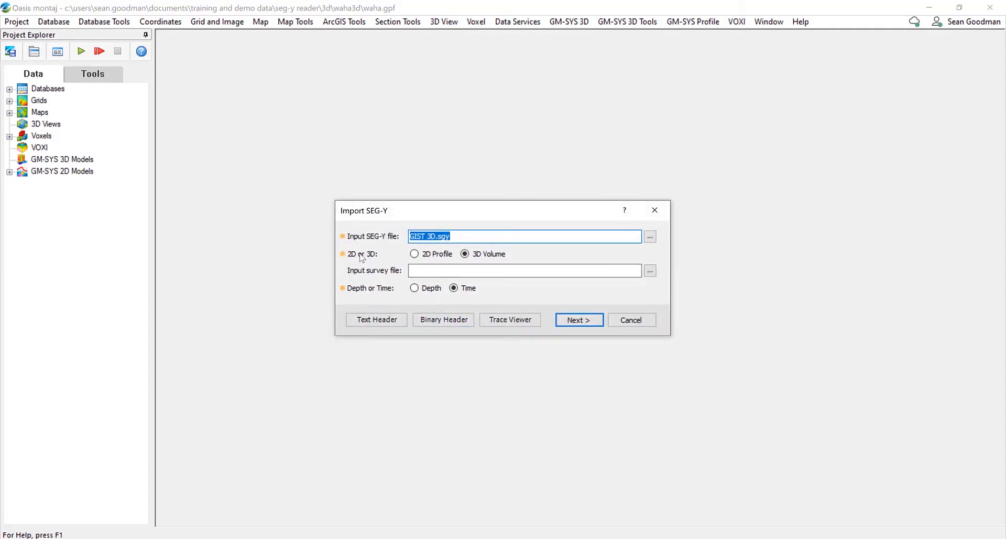
pyautogui.moveTo(345, 294)
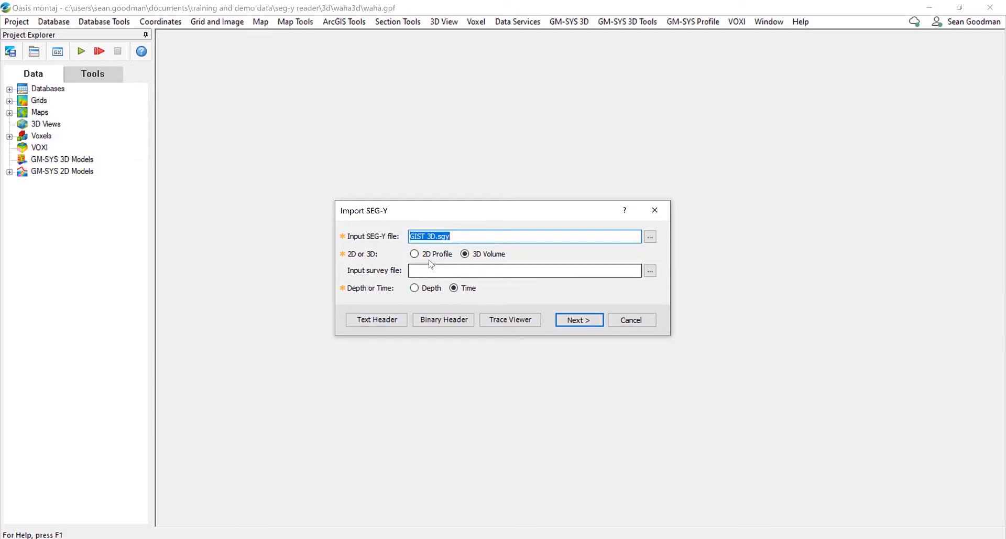
pyautogui.click(376, 319)
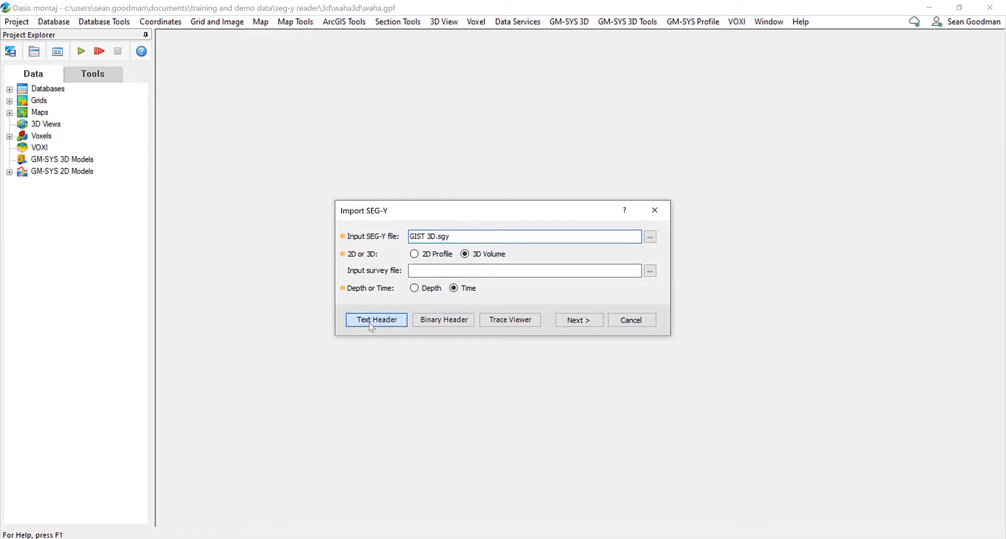
pyautogui.click(377, 319)
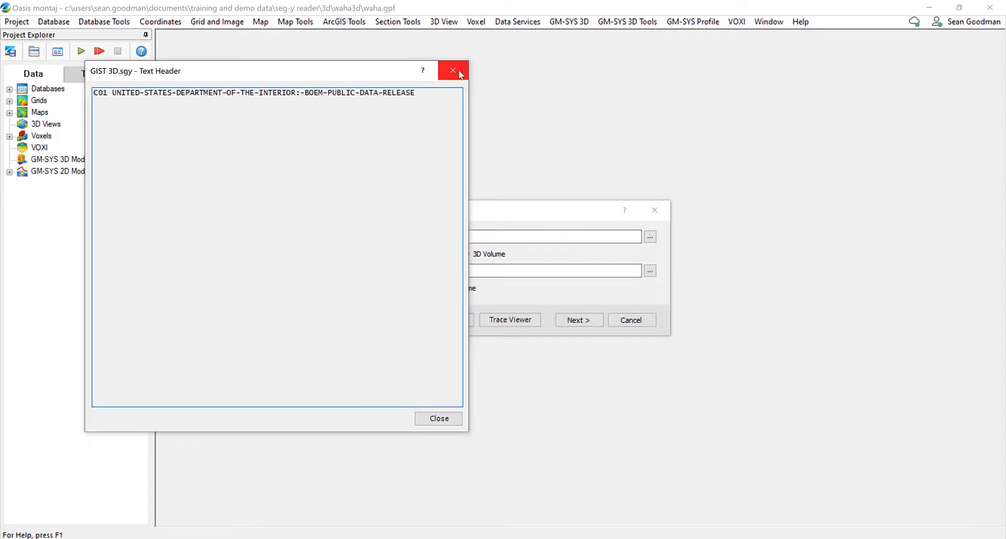
pyautogui.moveTo(454, 71)
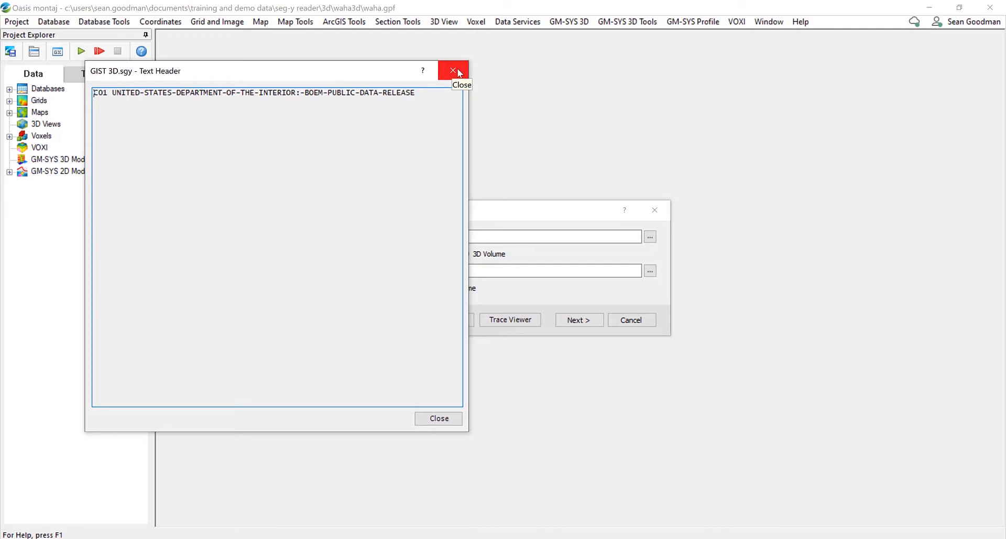
pyautogui.click(453, 70)
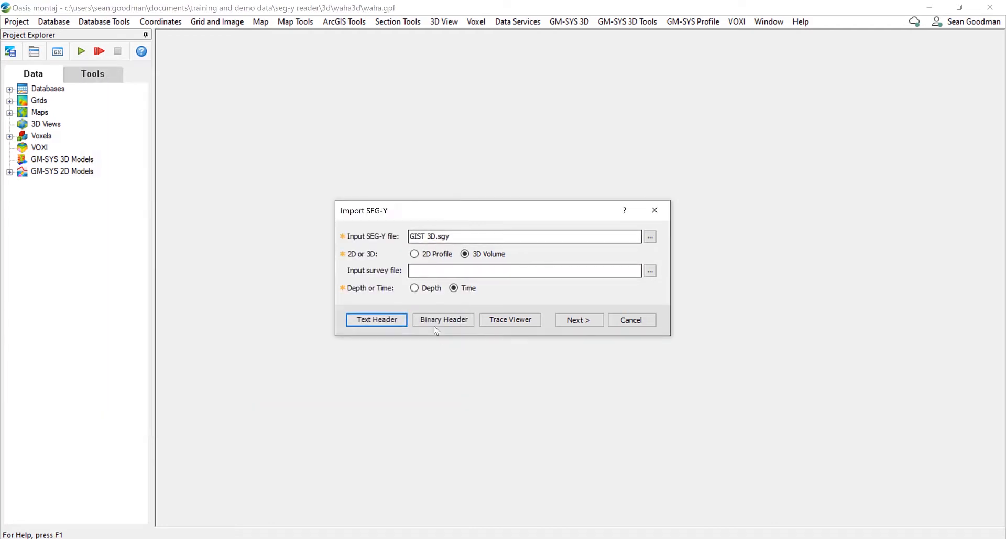
pyautogui.click(443, 319)
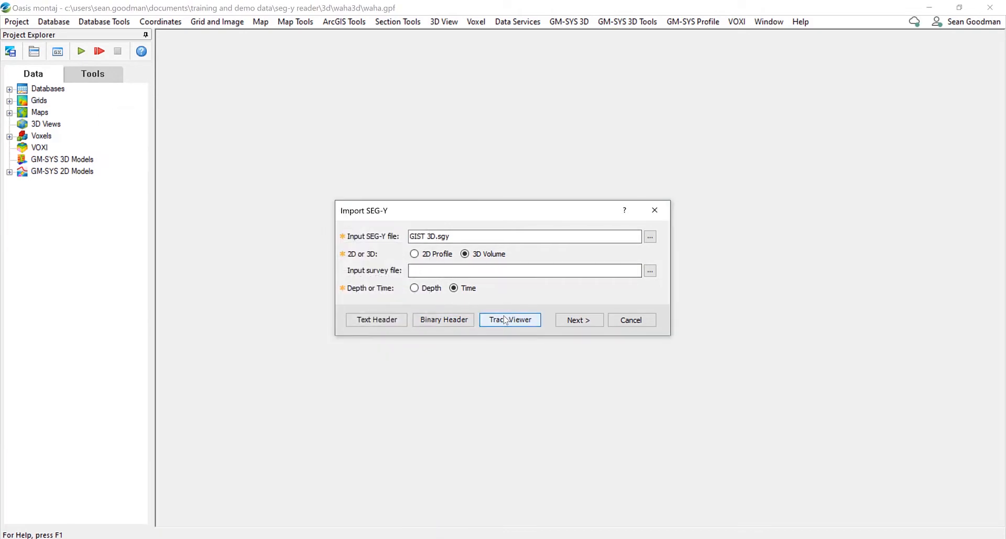
pyautogui.click(509, 319)
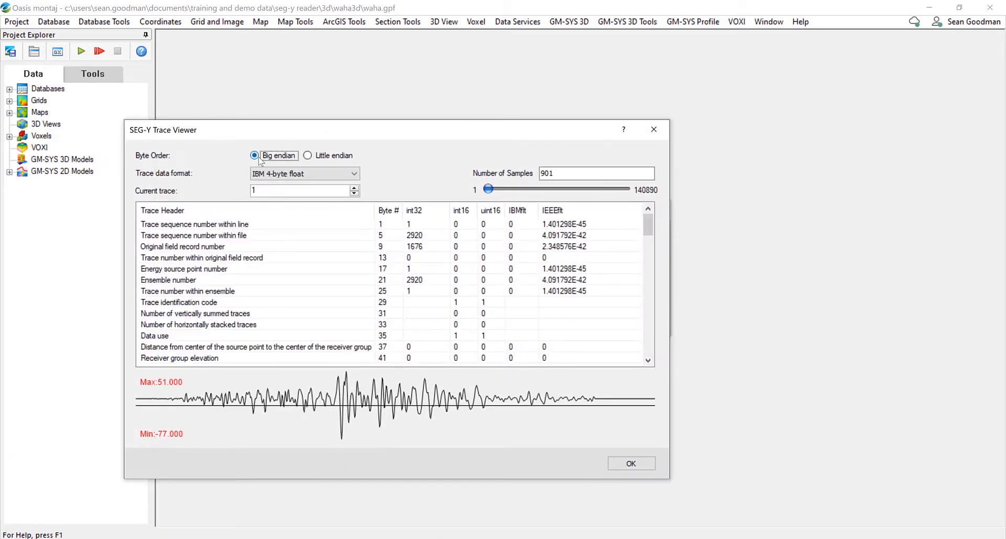
pyautogui.moveTo(308, 157)
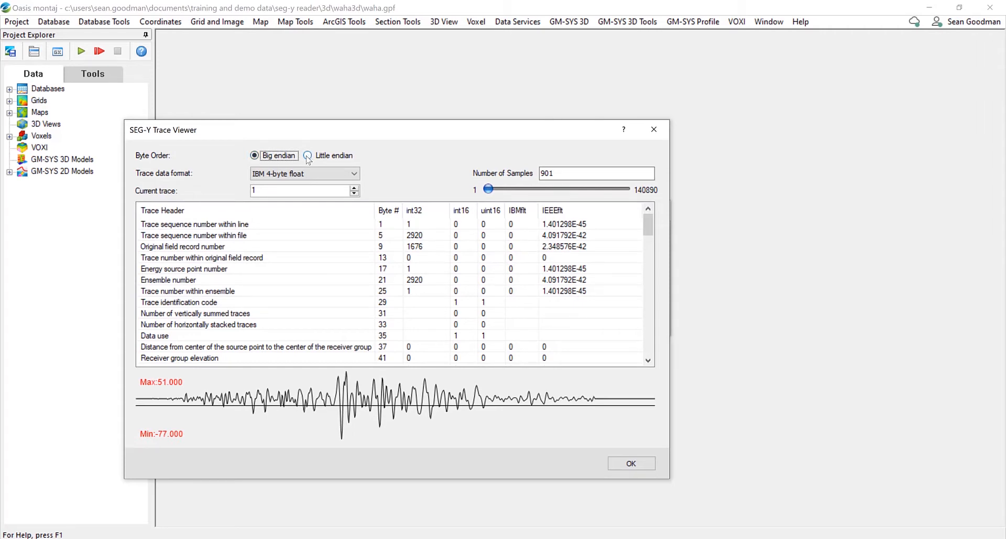
pyautogui.click(303, 173)
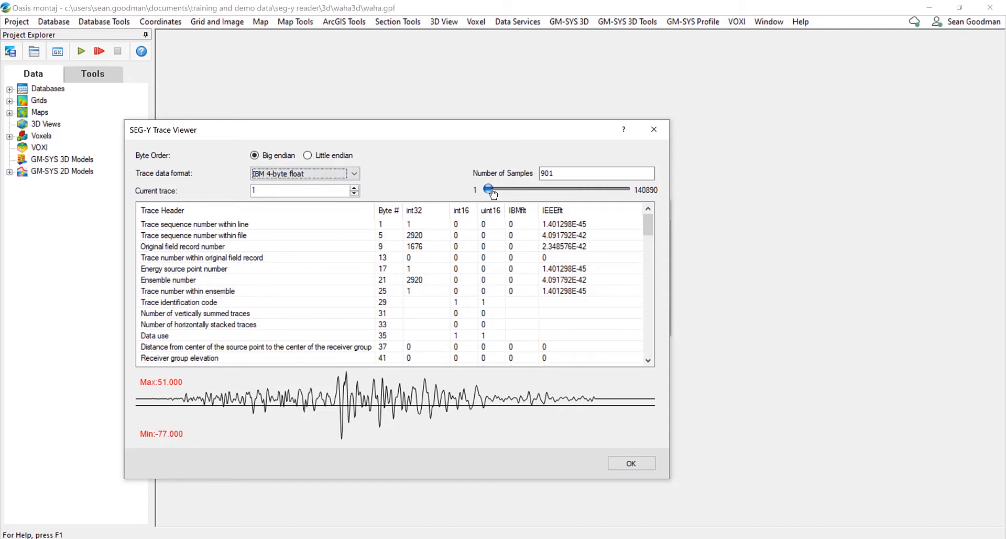
pyautogui.moveTo(487, 189); pyautogui.dragTo(536, 189)
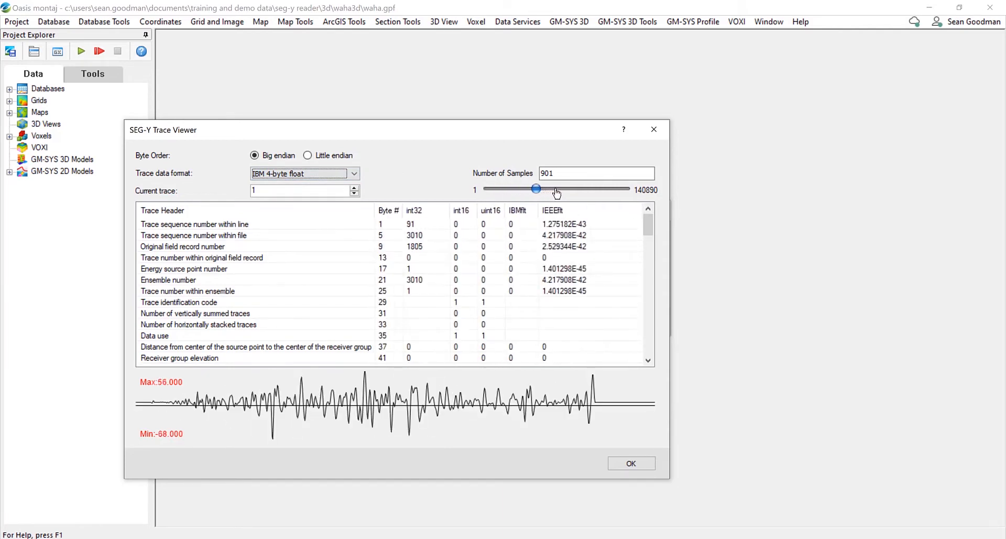
pyautogui.moveTo(535, 188); pyautogui.dragTo(488, 188)
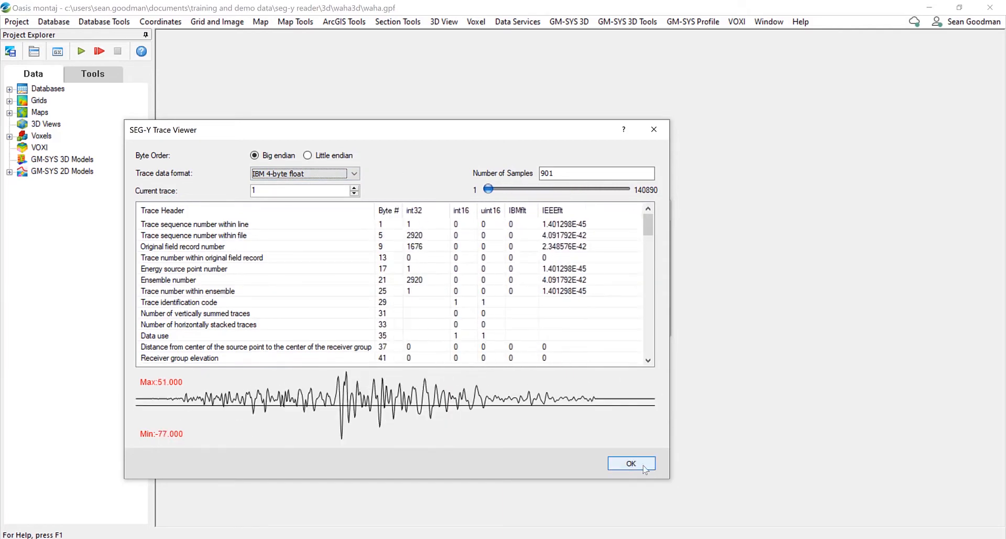
pyautogui.click(630, 464)
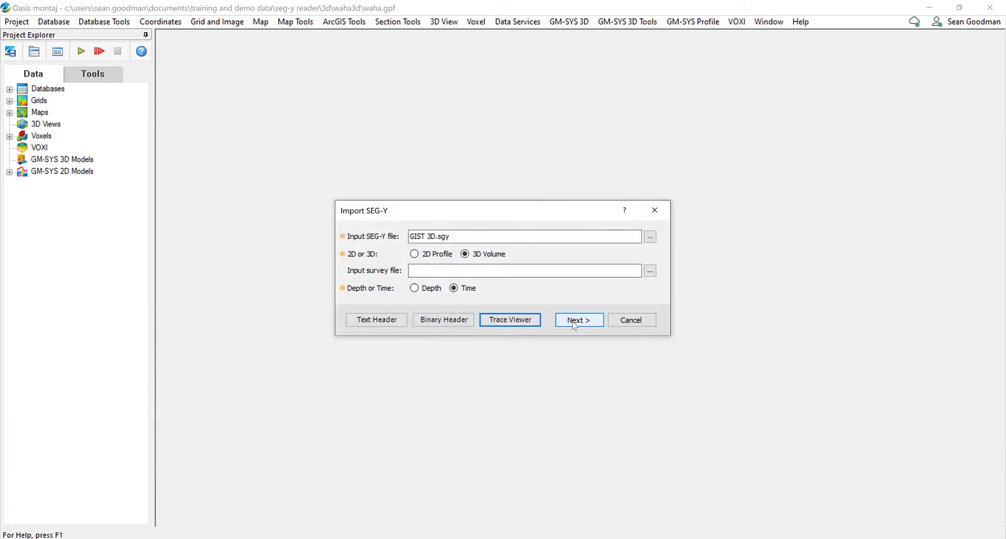
# - Advance to Key Field Locations, keeping 901 samples per trace at 10000 µs
pyautogui.click(577, 319)
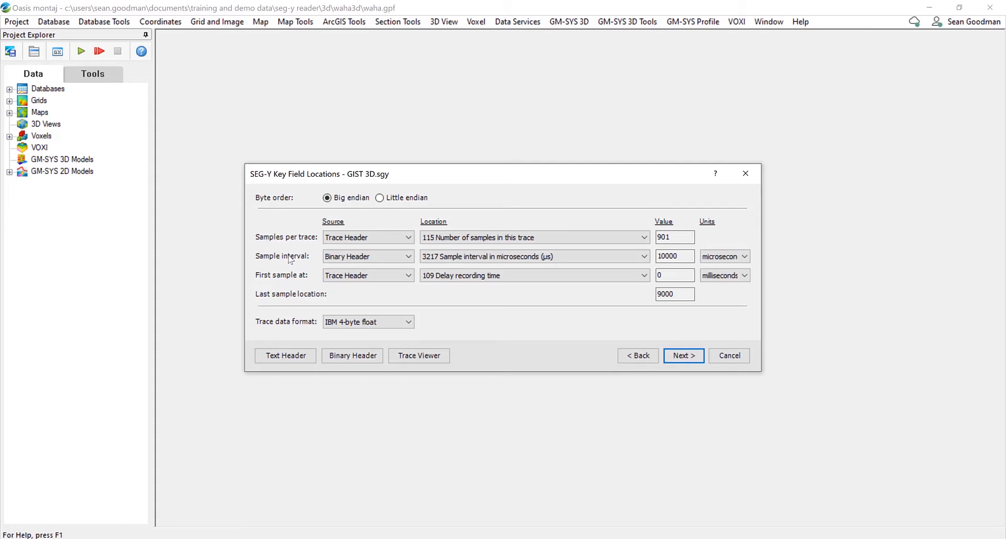
pyautogui.moveTo(303, 284)
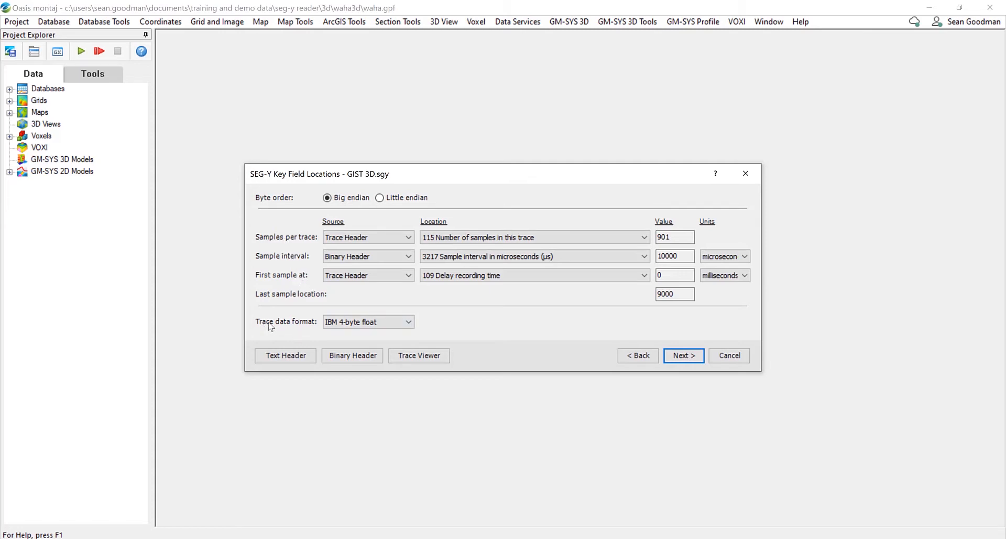
pyautogui.moveTo(716, 326)
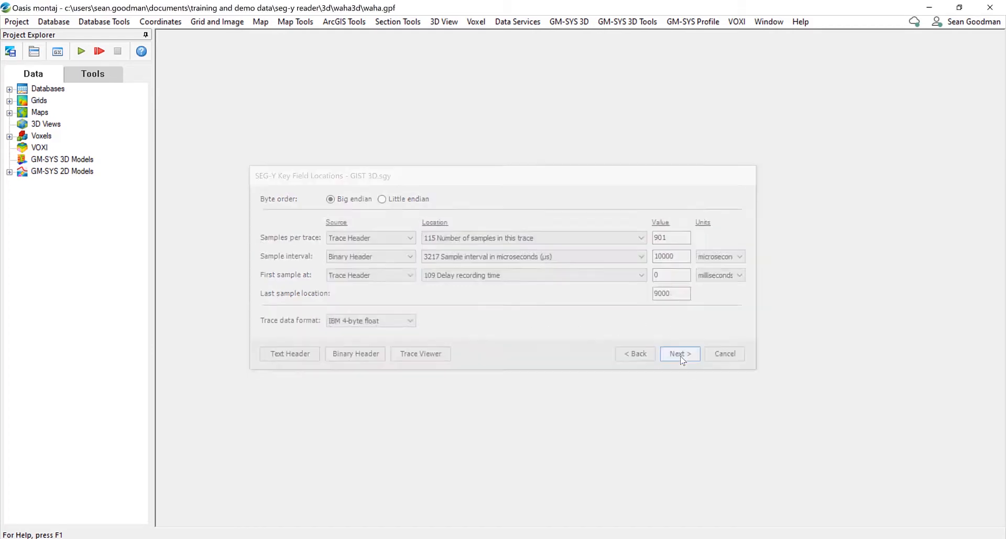
# - In Coordinate Mapping, change the survey projection to UTM zone 15N on NAD27
pyautogui.click(679, 353)
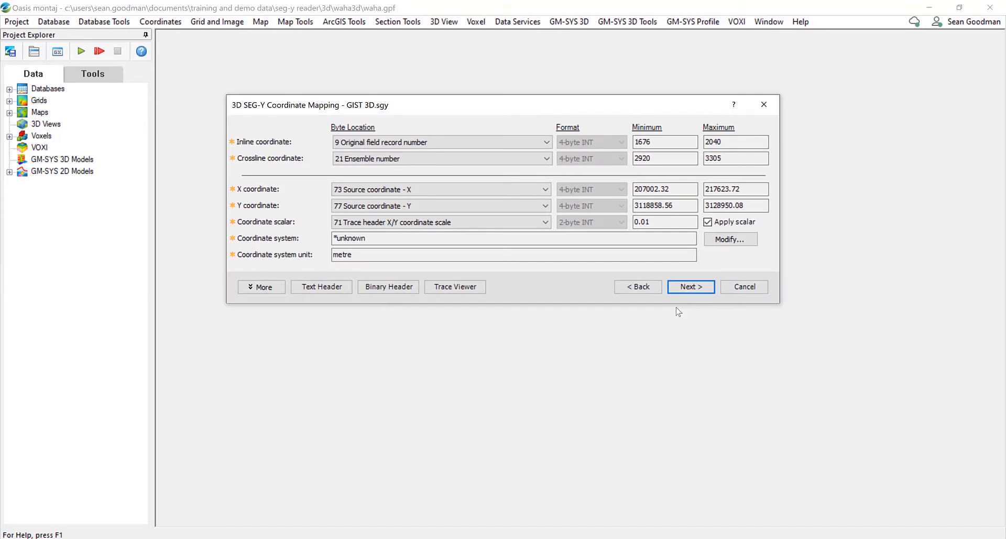
pyautogui.moveTo(526, 285)
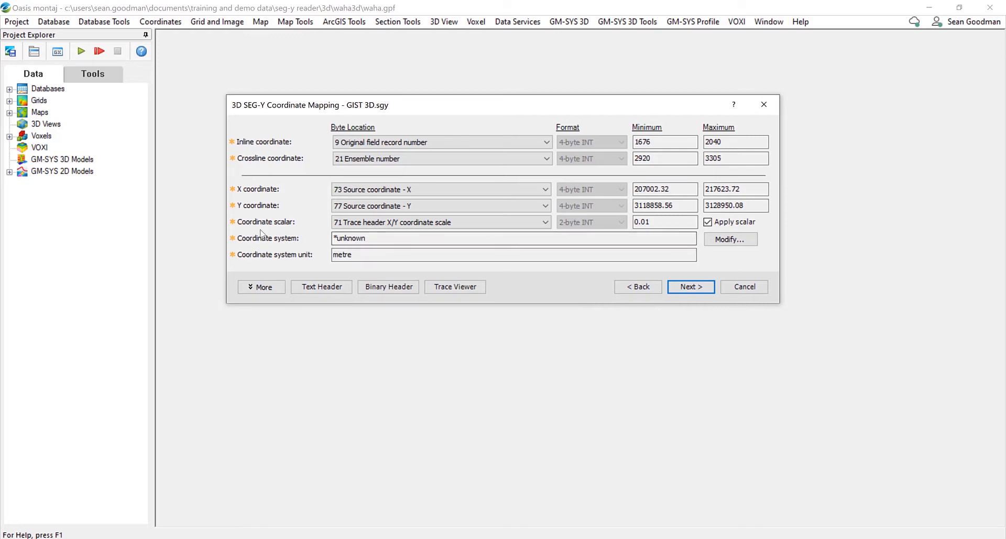
pyautogui.moveTo(254, 149)
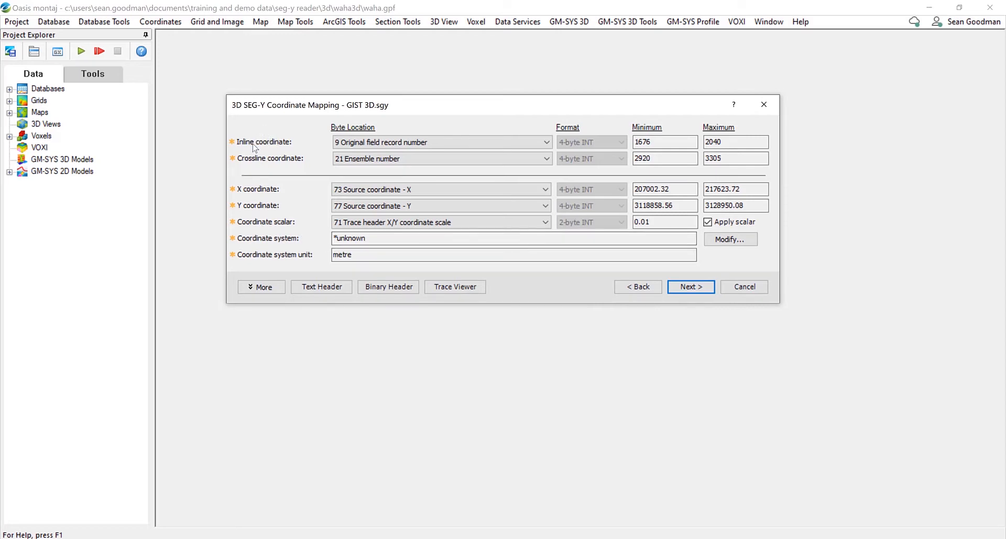
pyautogui.moveTo(257, 194)
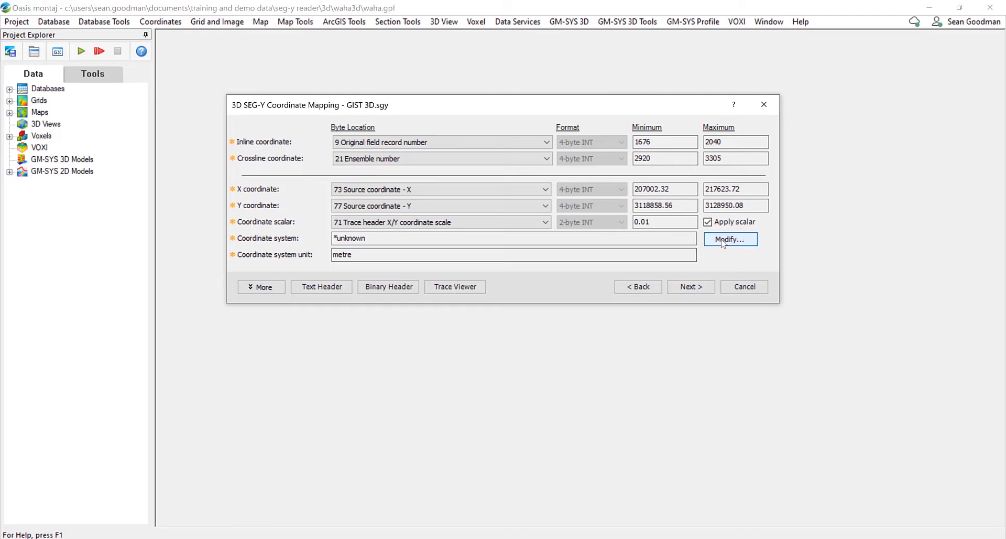
pyautogui.click(730, 239)
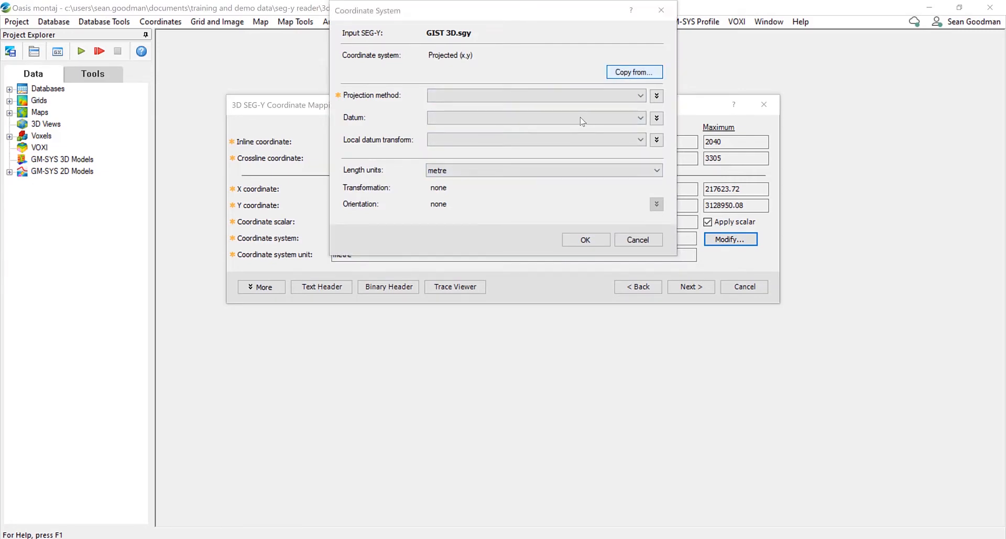
pyautogui.click(633, 72)
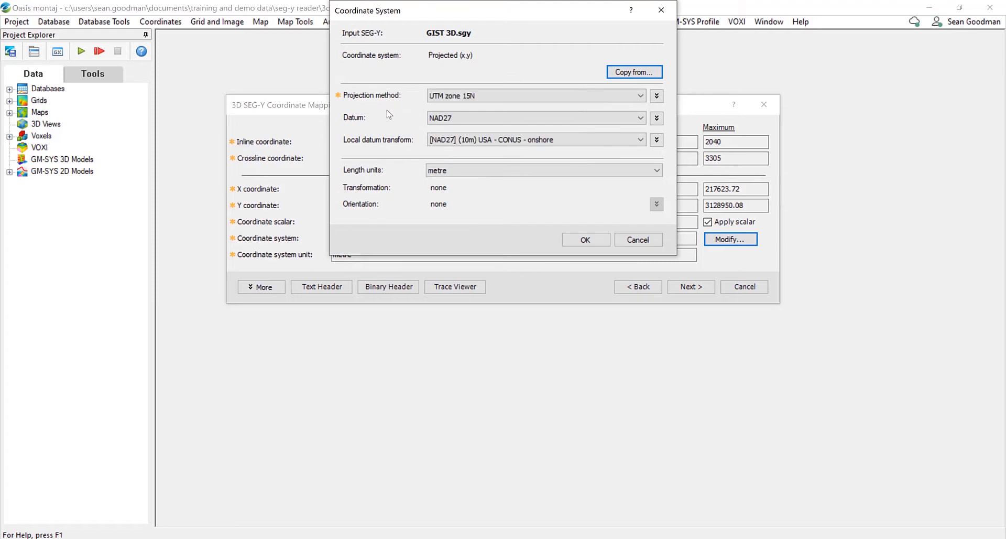
pyautogui.click(585, 239)
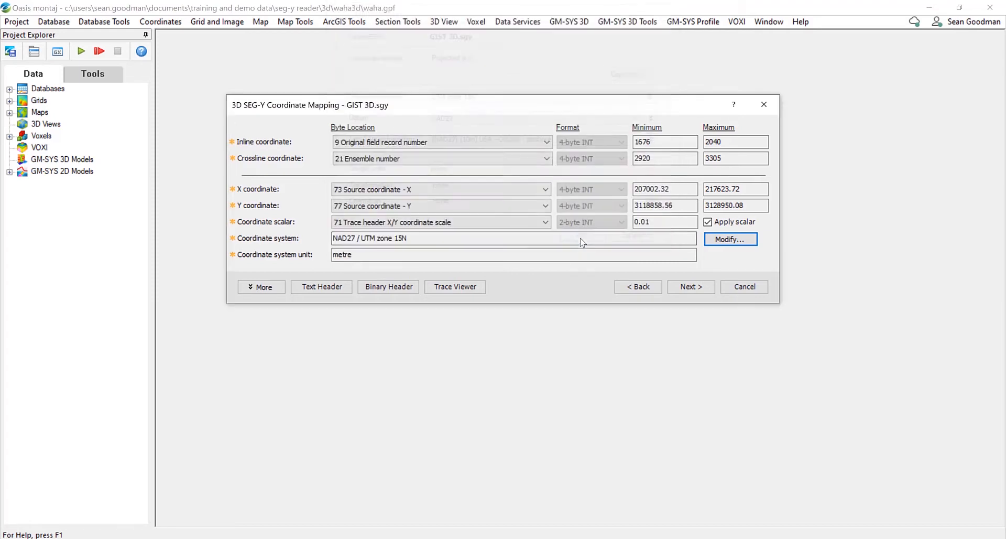
# - Keep georeferencing tie points 'Calculated from trace headers' and continue
pyautogui.click(690, 287)
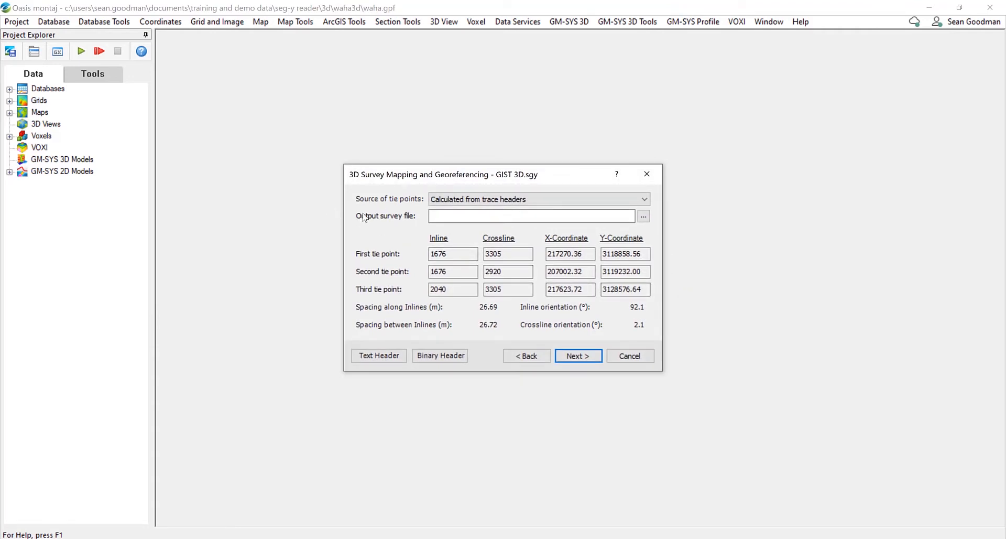
pyautogui.click(538, 198)
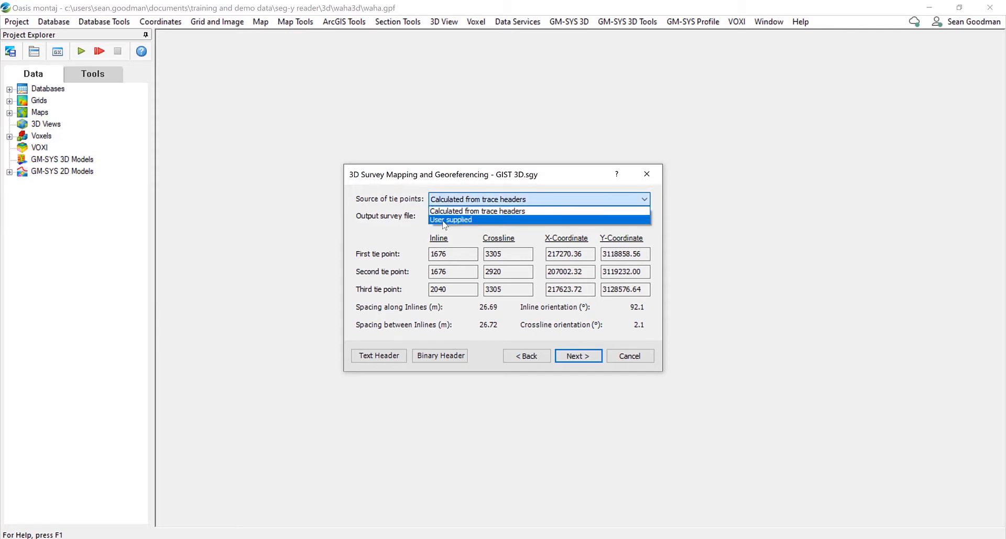
pyautogui.click(477, 211)
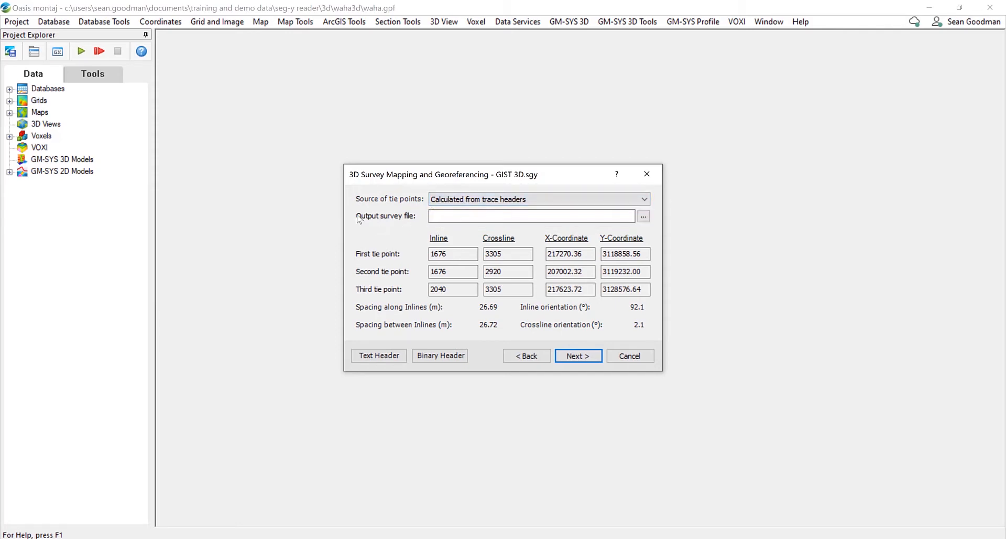
pyautogui.moveTo(376, 239)
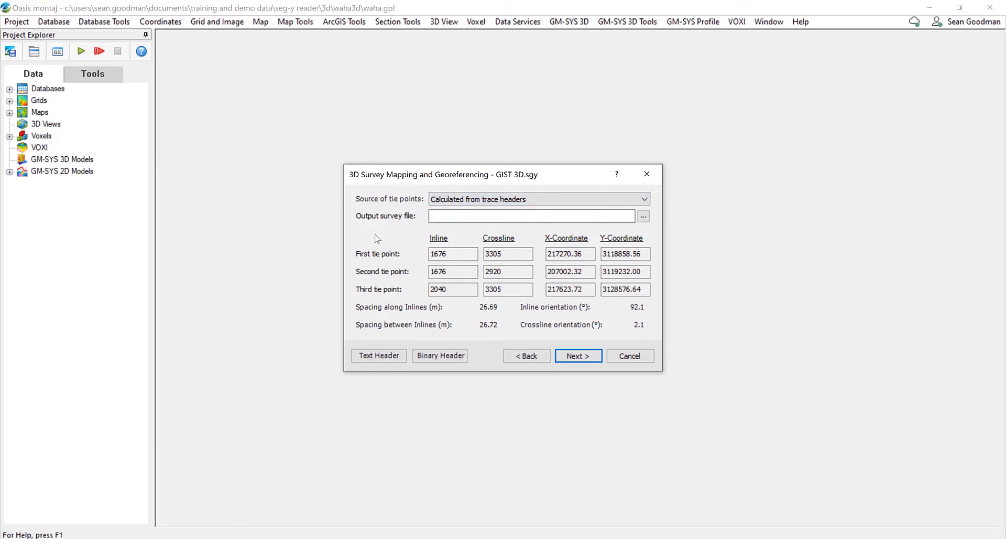
pyautogui.moveTo(652, 264)
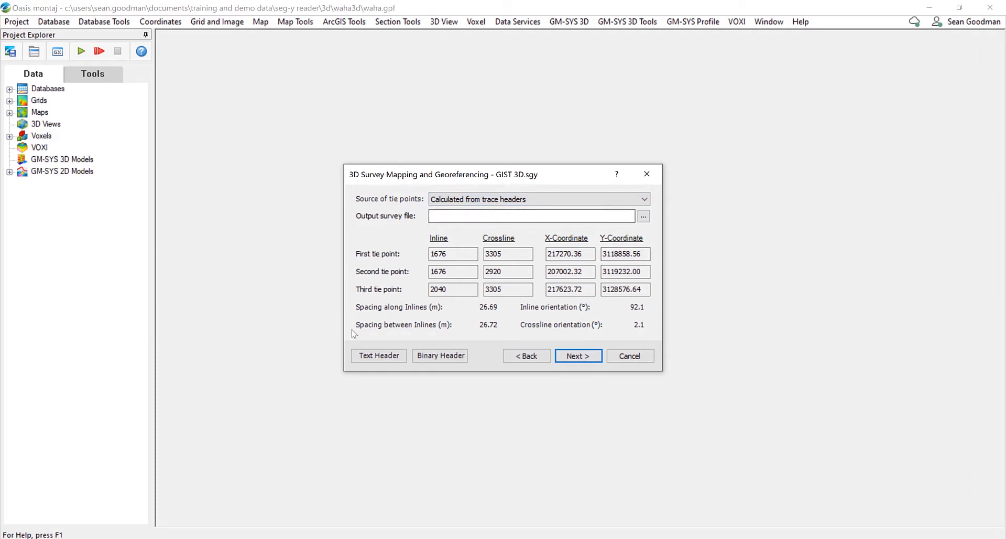
pyautogui.click(577, 356)
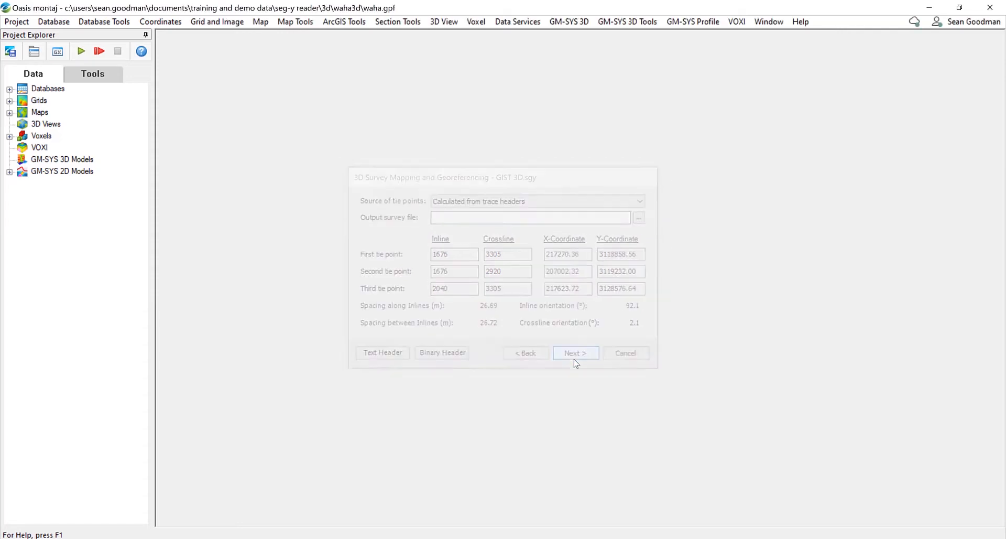
# - In Trace Filter, dummy the tops and bottoms of traces matching value 0
pyautogui.click(626, 352)
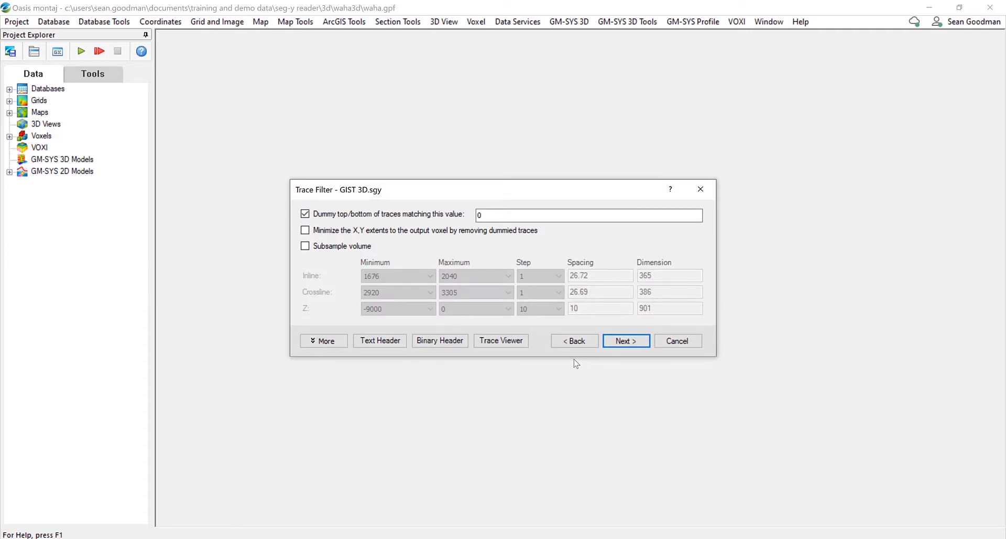
pyautogui.click(306, 214)
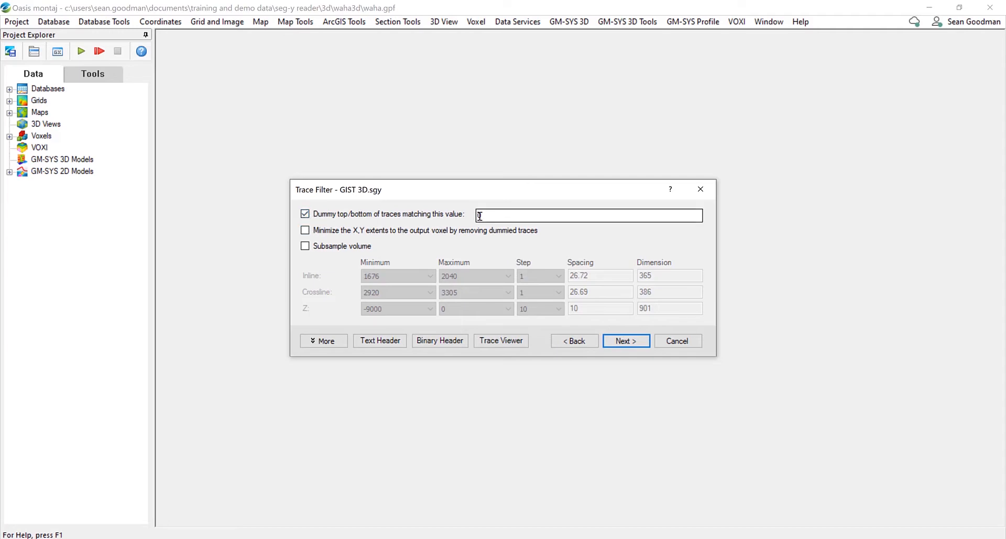
pyautogui.write('0')
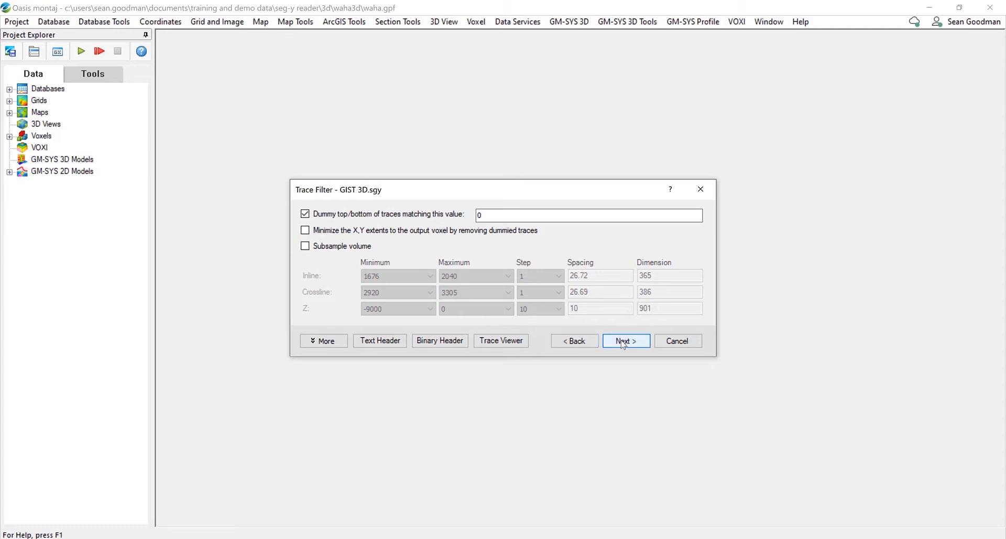
# - Enable slice output with 4 inlines, 2 crosslines and 2 horizontal slices
pyautogui.click(625, 341)
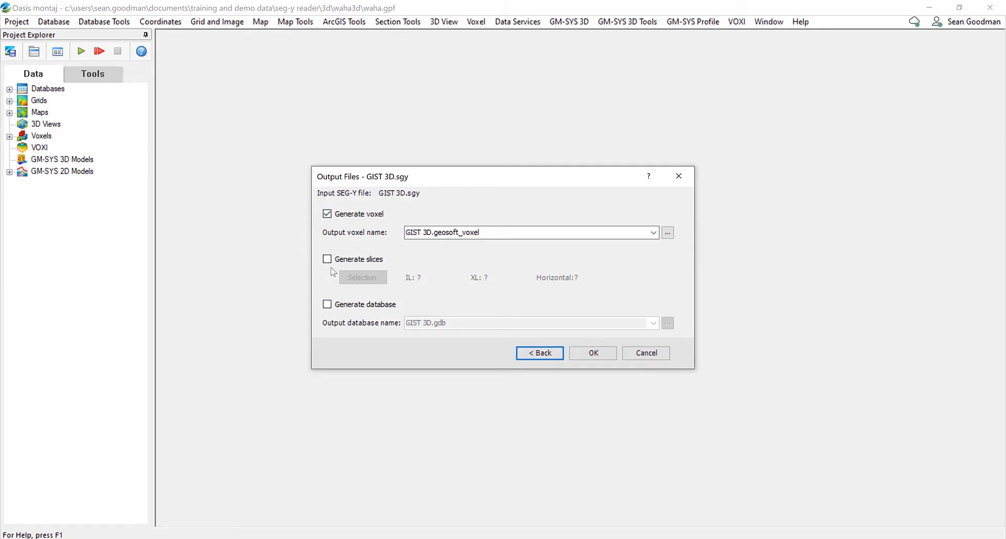
pyautogui.moveTo(332, 240)
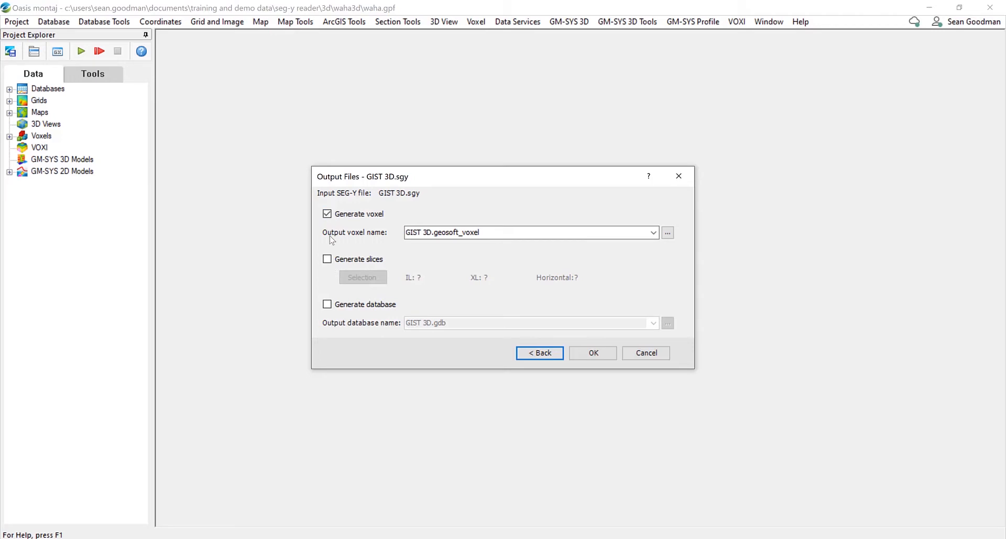
pyautogui.click(327, 259)
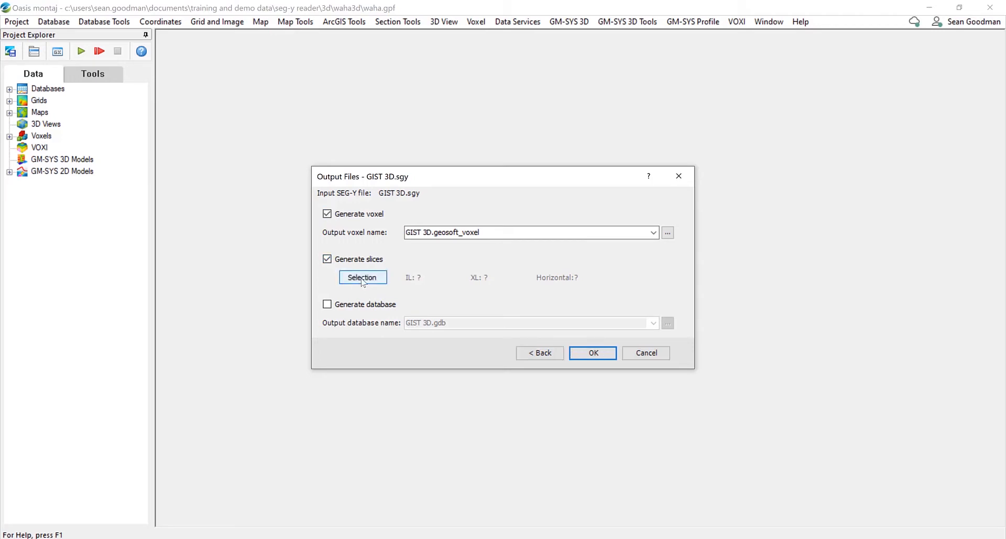
pyautogui.click(362, 277)
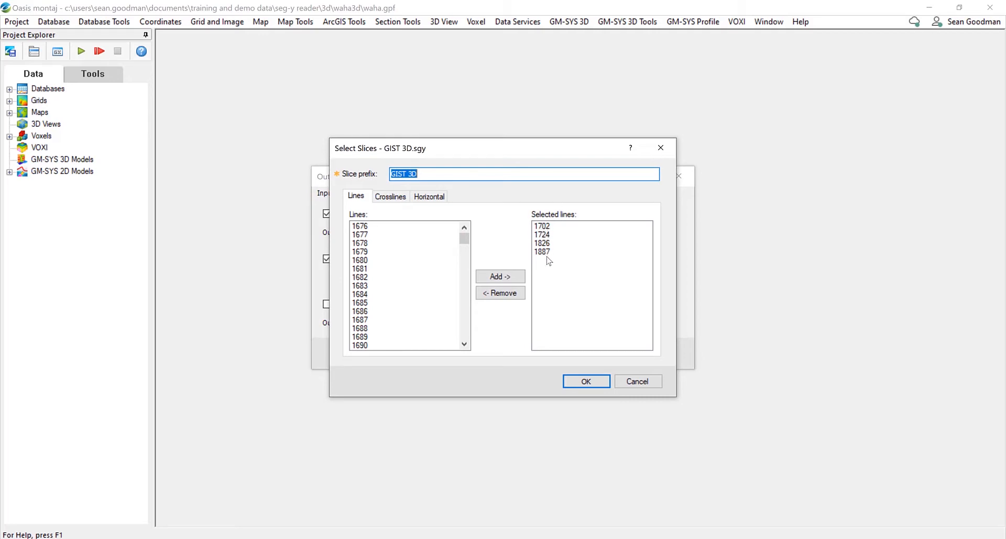
pyautogui.click(390, 196)
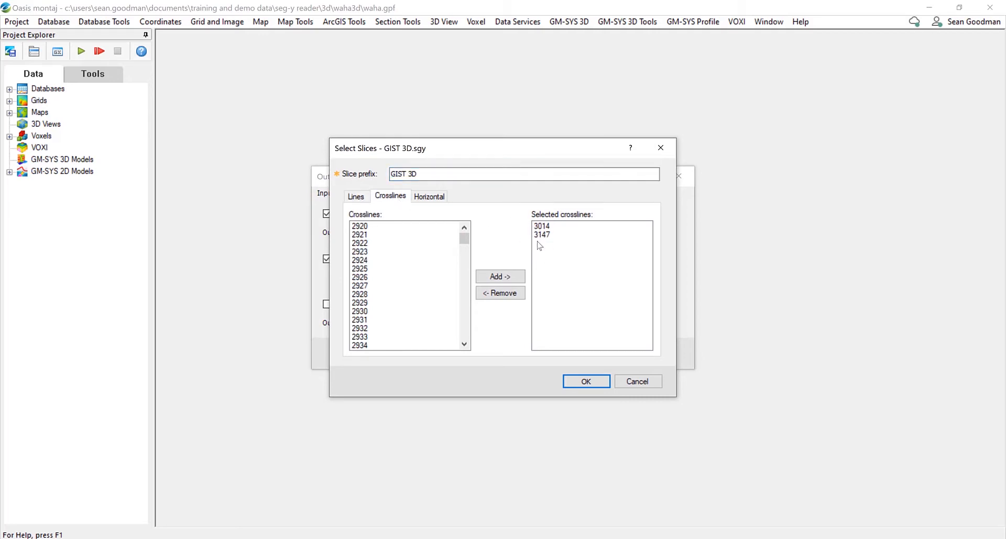
pyautogui.click(428, 196)
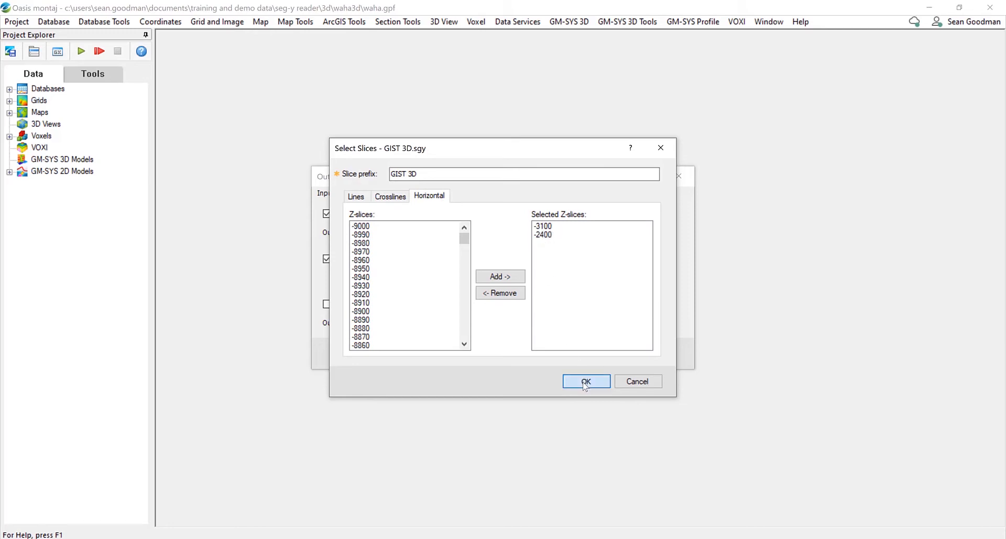
pyautogui.click(585, 381)
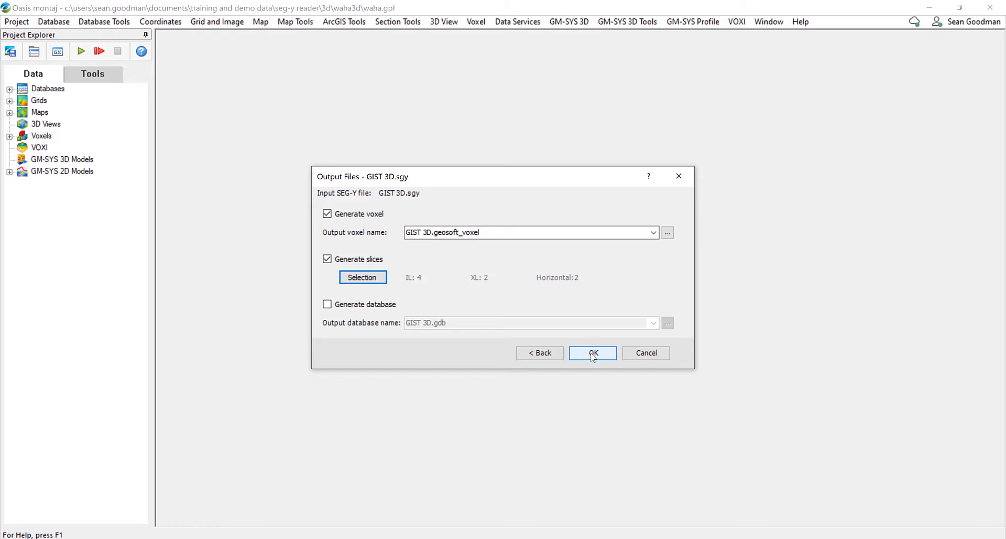
# - Run the import, overwrite the GIST 3D voxel, and expand Voxels and Grids
pyautogui.click(593, 353)
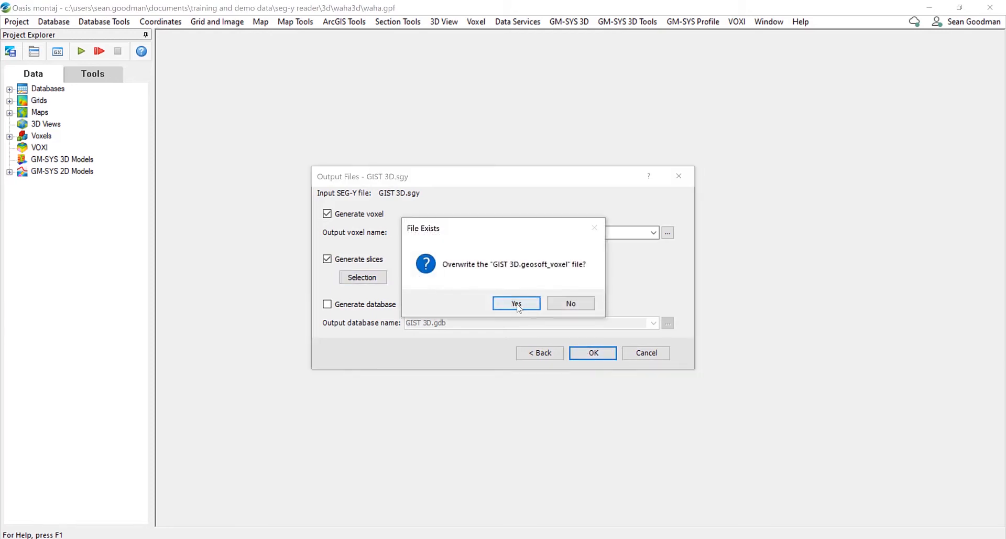
pyautogui.click(516, 303)
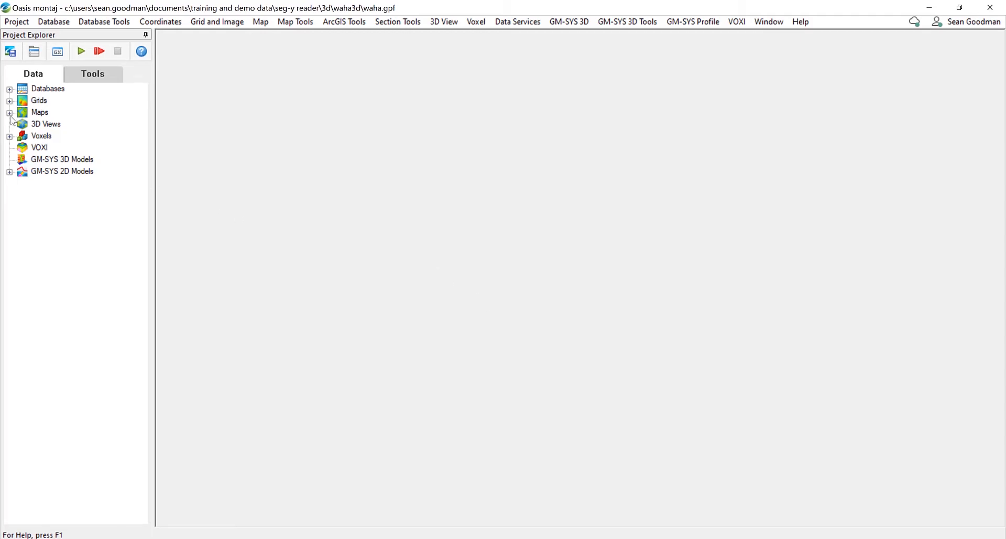
pyautogui.click(10, 136)
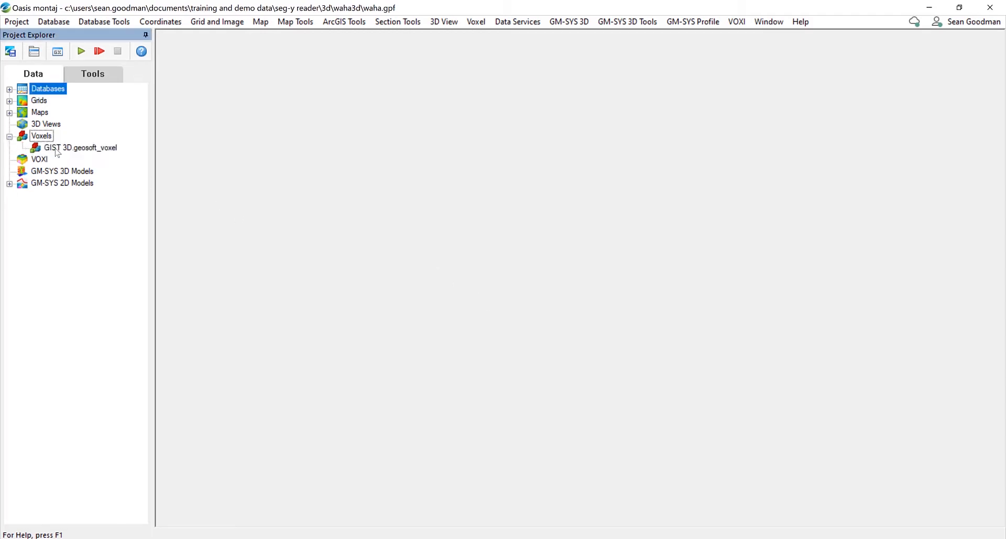
pyautogui.click(9, 101)
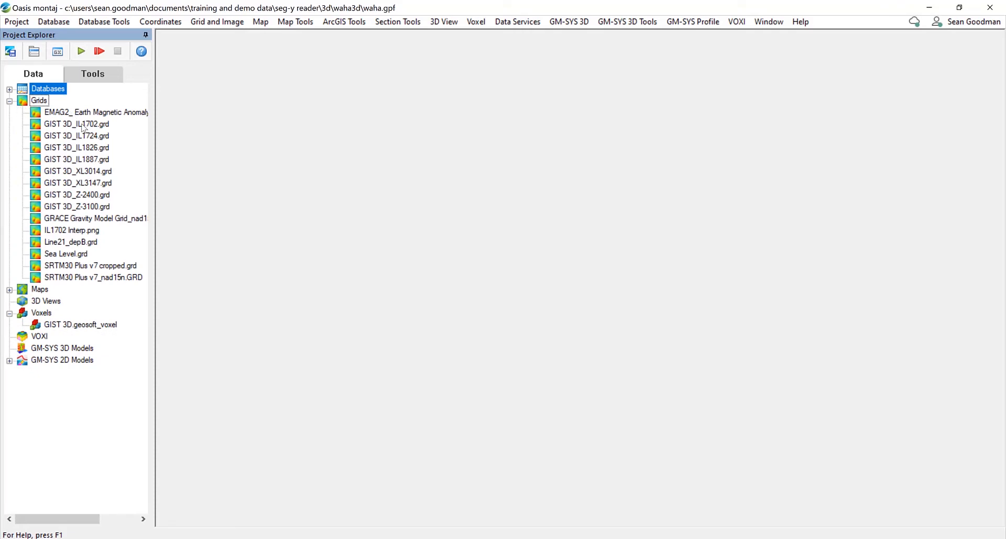
pyautogui.moveTo(85, 178)
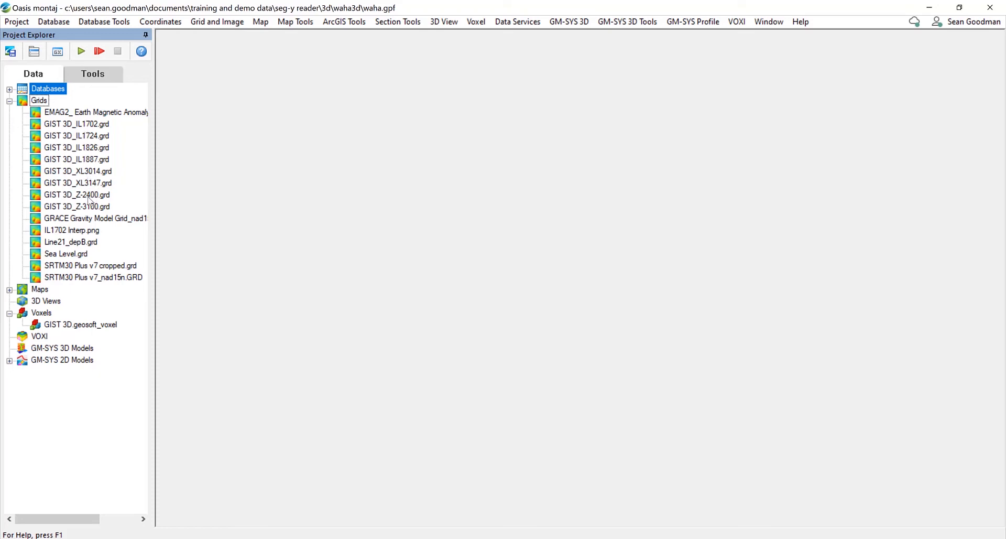
pyautogui.moveTo(90, 200)
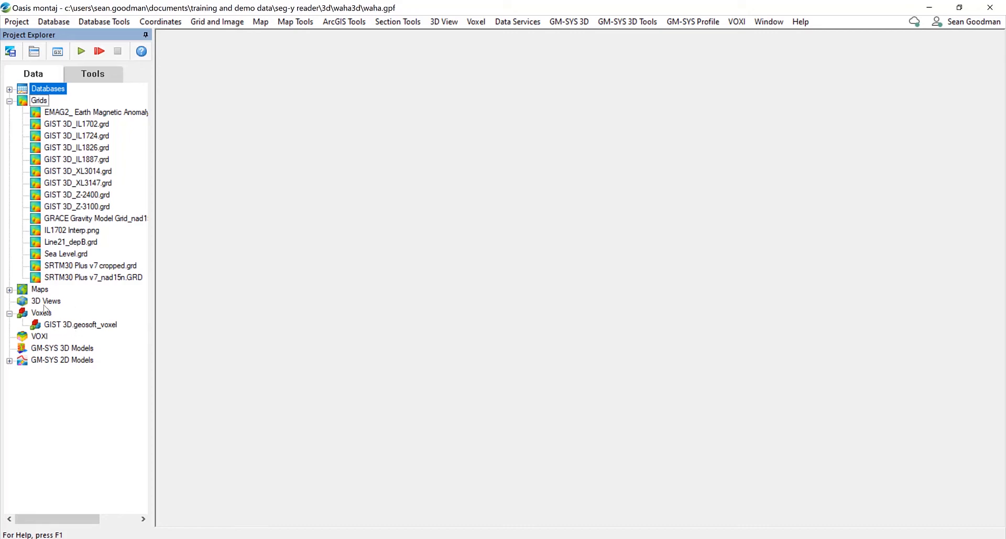
# - Create a new 3D view from 3D Views, accepting the name '3D map Seismic Demo 1'
pyautogui.rightClick(45, 301)
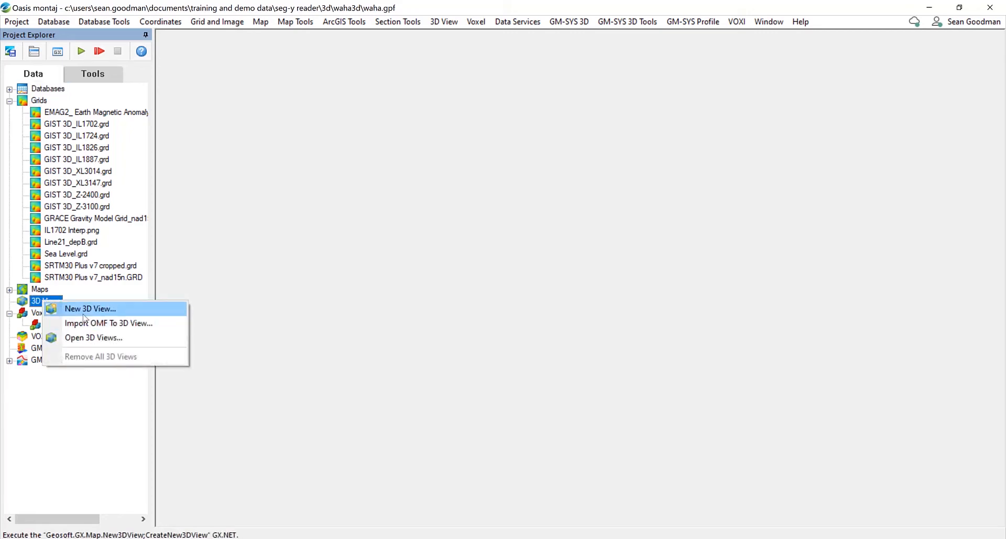
pyautogui.click(89, 309)
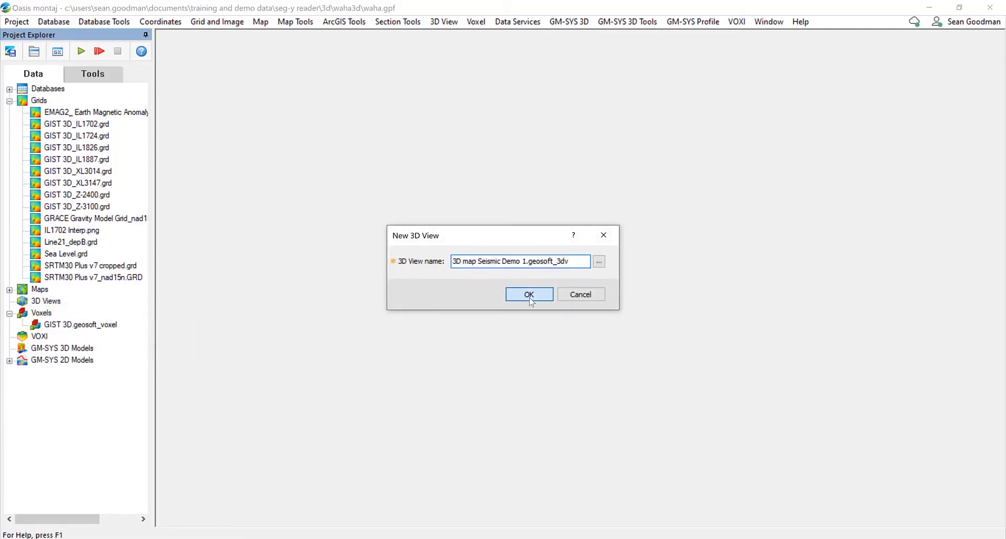
pyautogui.click(528, 295)
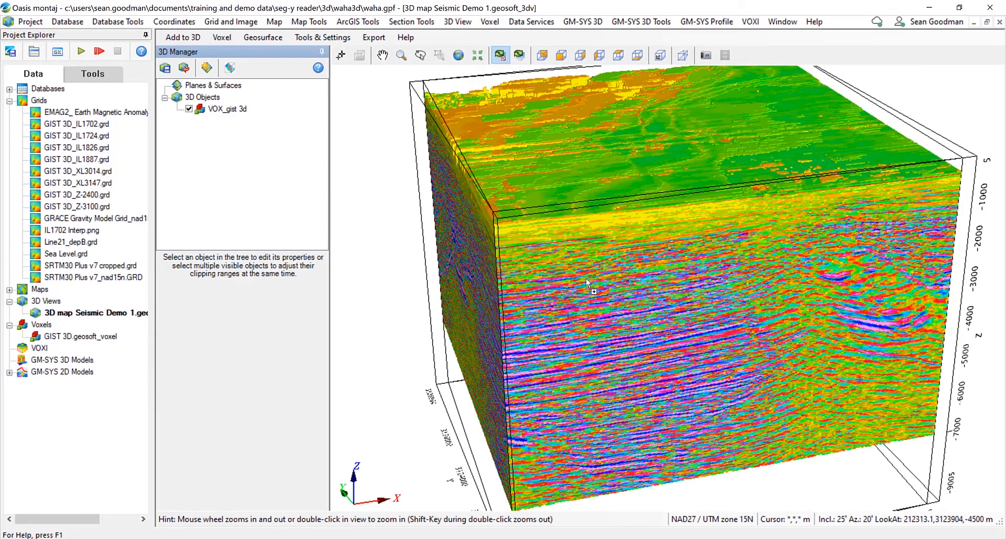
pyautogui.moveTo(583, 282)
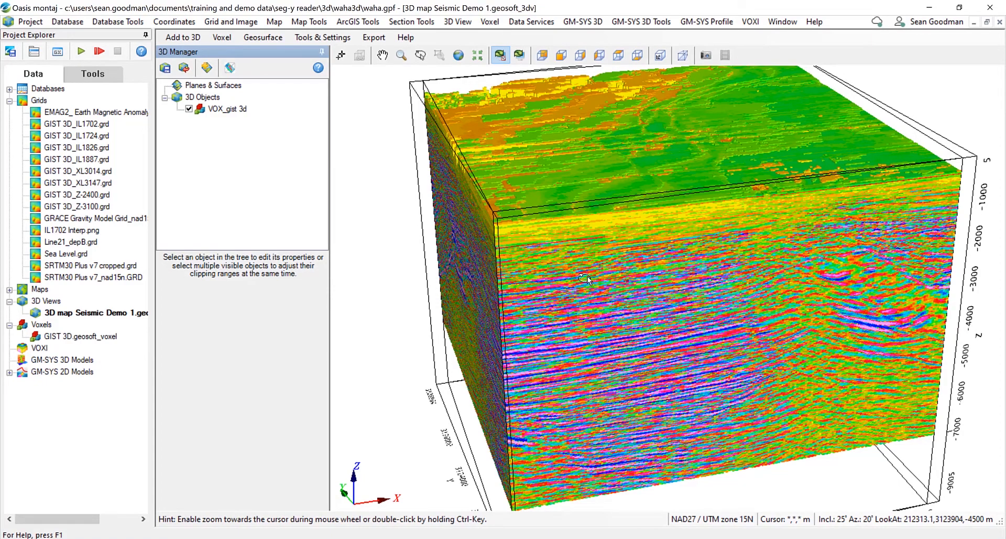
# - Recolour VOX_gist 3d with the red-blue table and save it as segy_rwb1.tbl
pyautogui.click(226, 108)
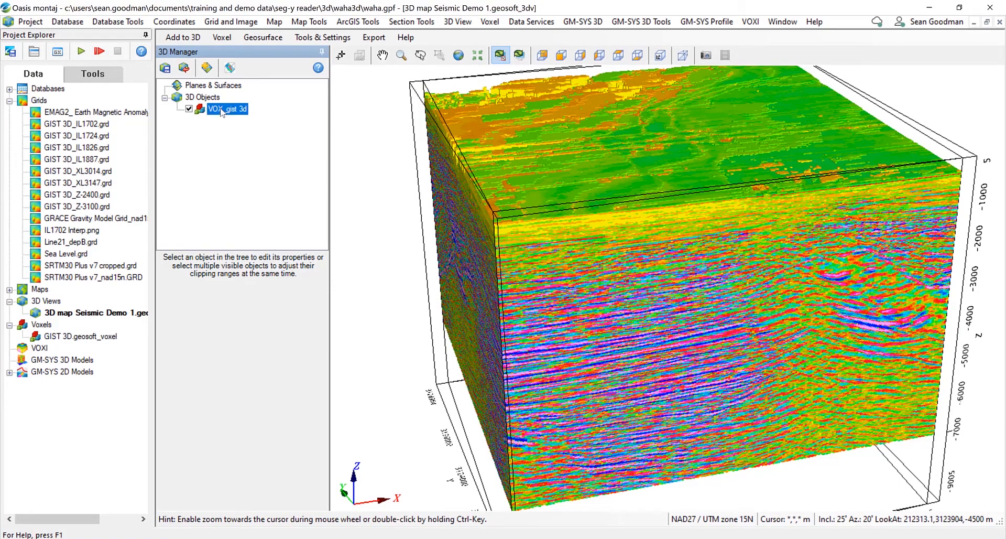
pyautogui.click(226, 108)
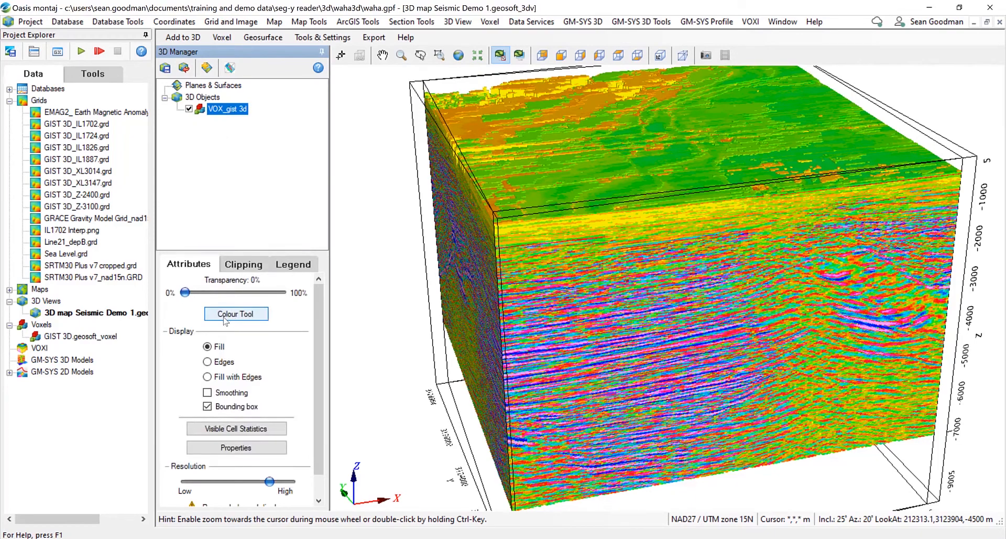
pyautogui.click(236, 314)
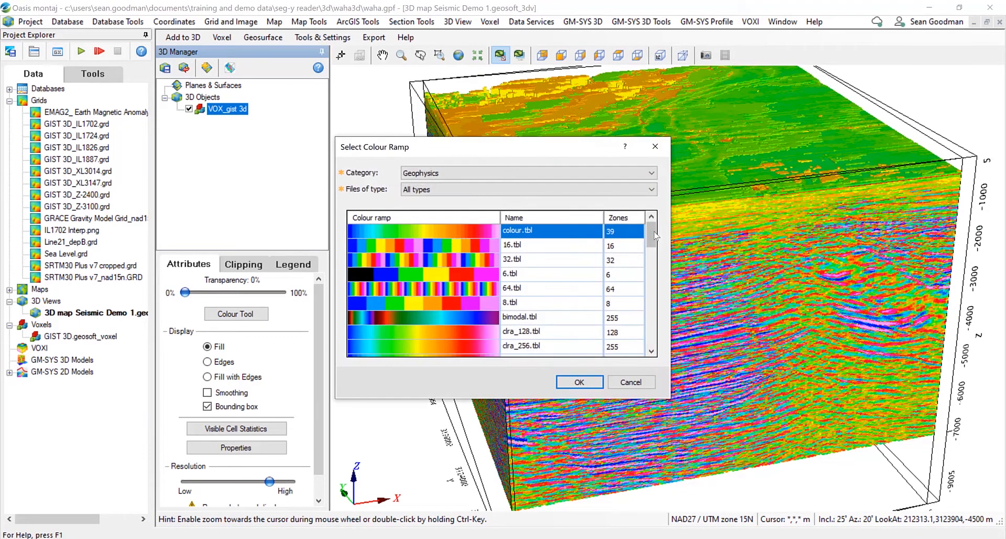
pyautogui.scroll(-3)
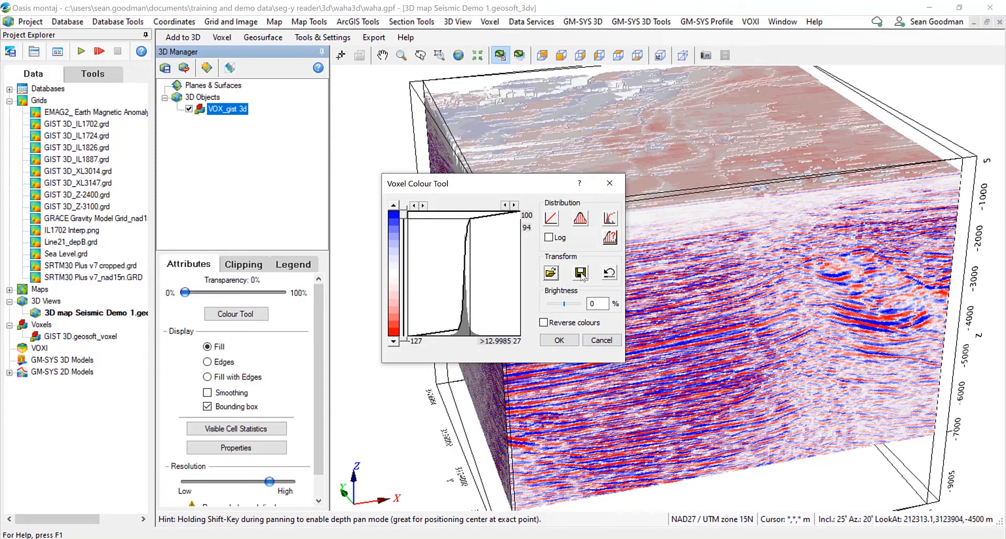
pyautogui.click(579, 272)
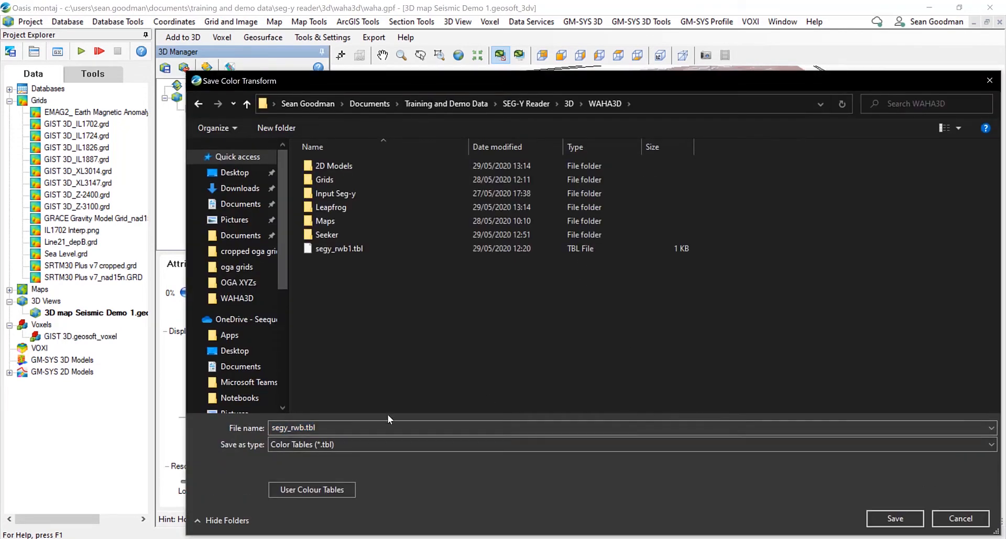
pyautogui.click(339, 248)
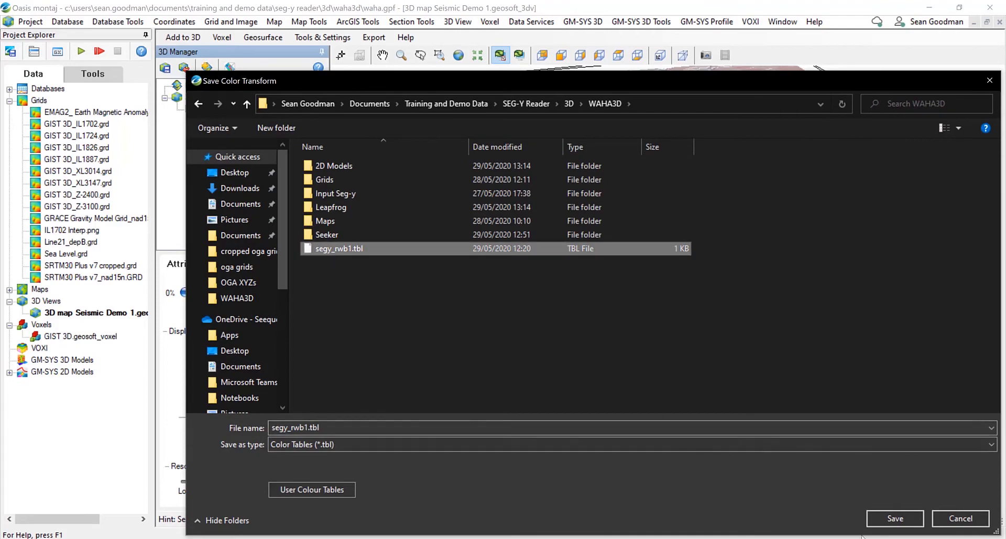
pyautogui.click(894, 518)
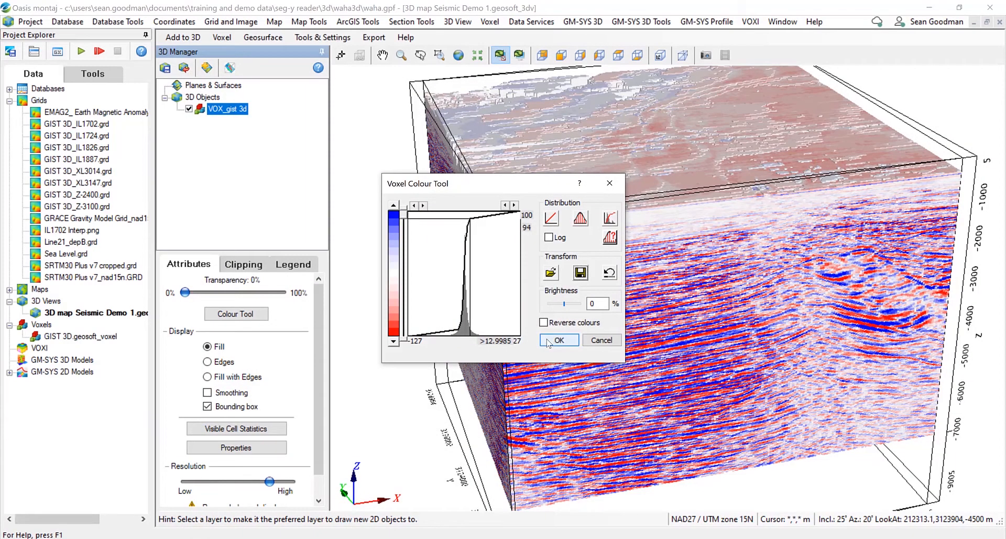
pyautogui.click(558, 340)
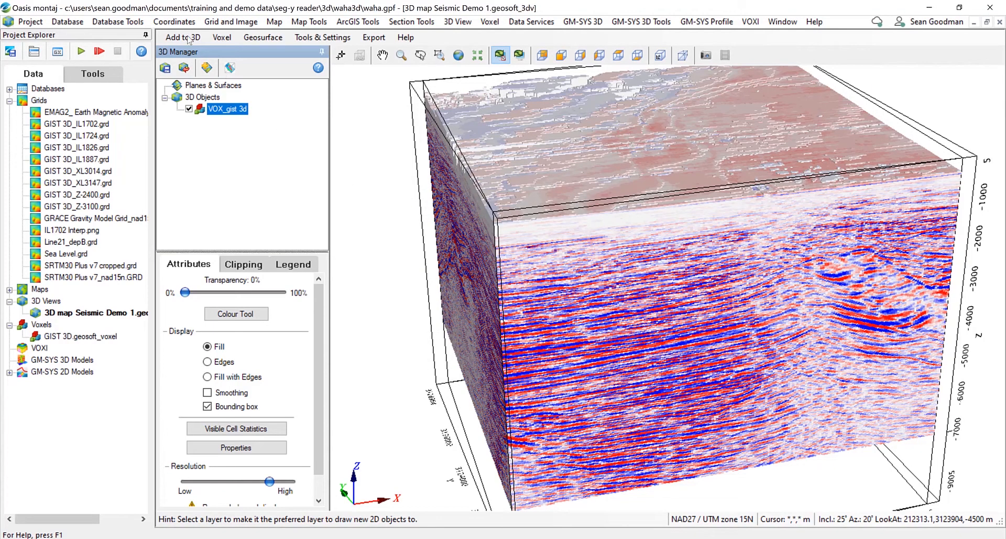
# - Display section grids IL1702–1887, XL3014 and XL3147 in 3D with red-blue colours
pyautogui.click(182, 36)
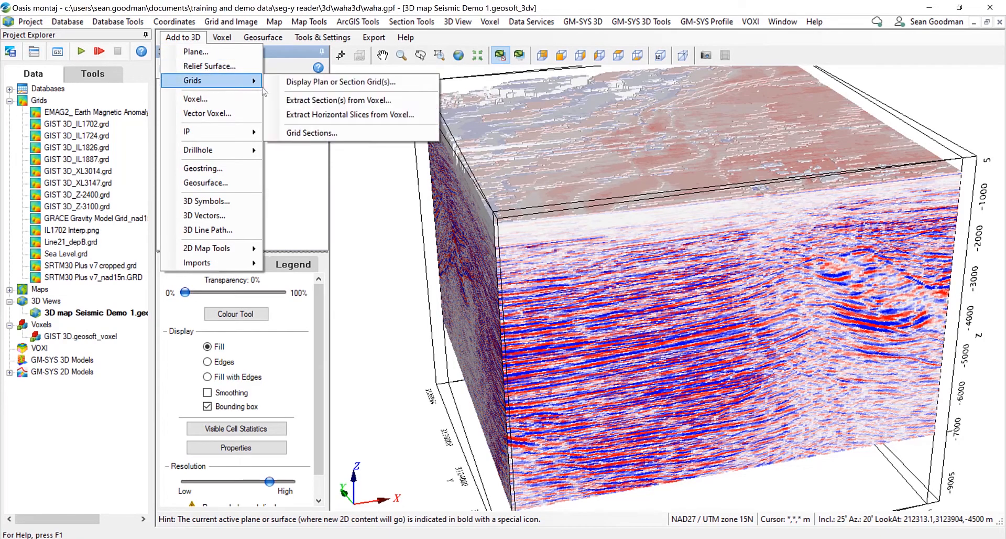
pyautogui.moveTo(346, 81)
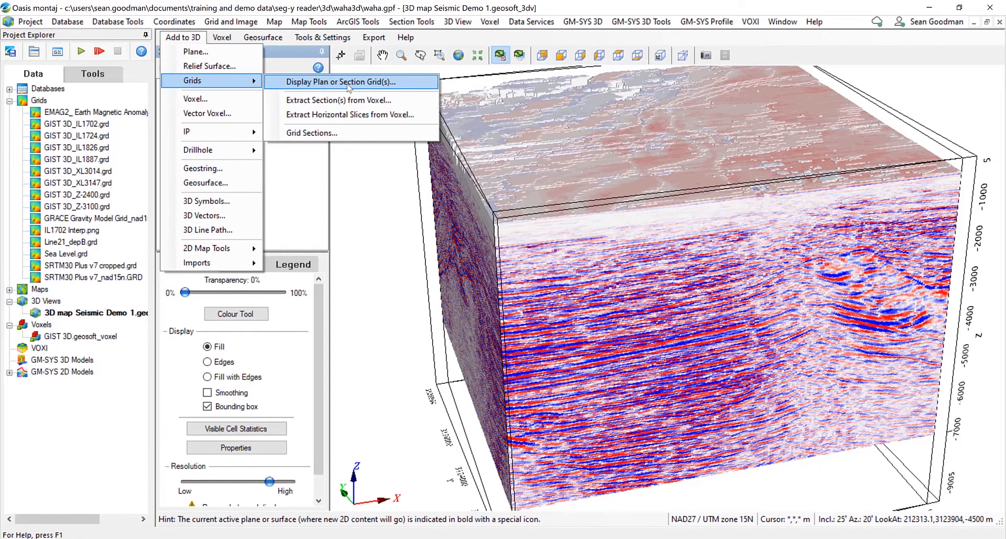
pyautogui.click(345, 81)
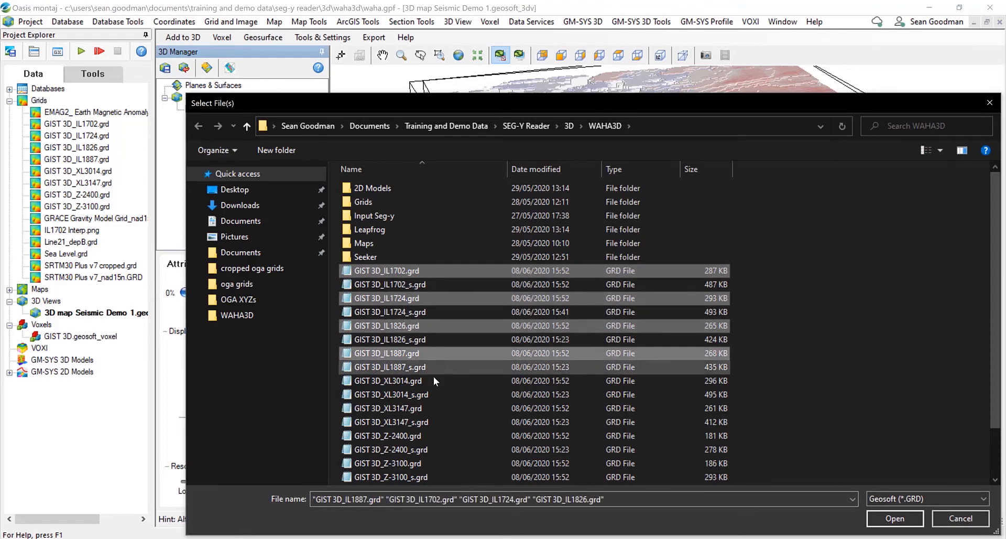
pyautogui.click(388, 408)
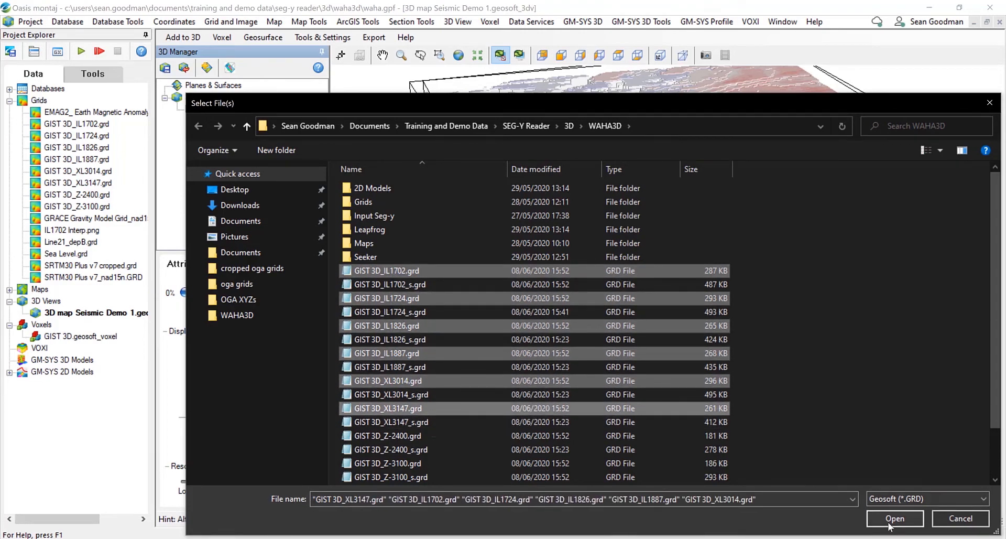
pyautogui.click(894, 518)
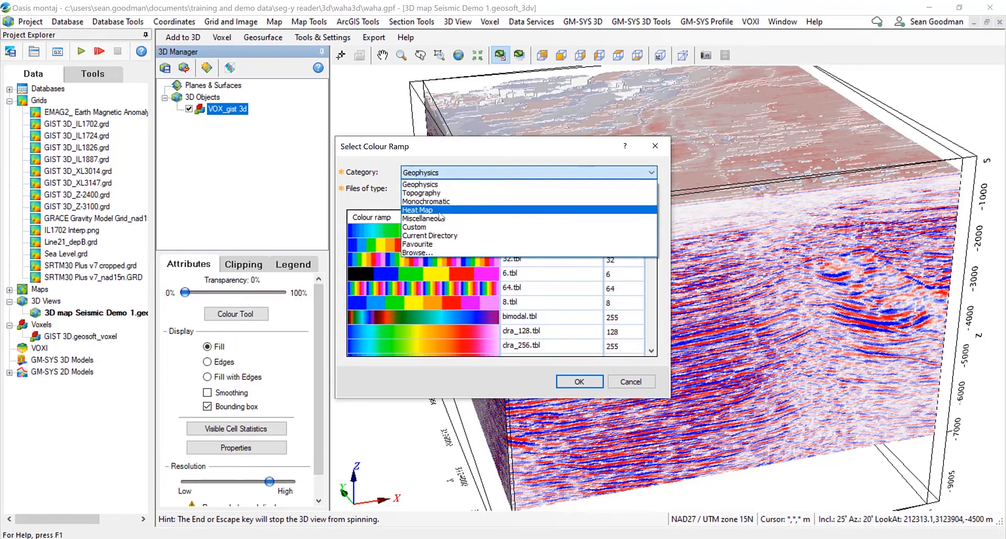
pyautogui.click(418, 252)
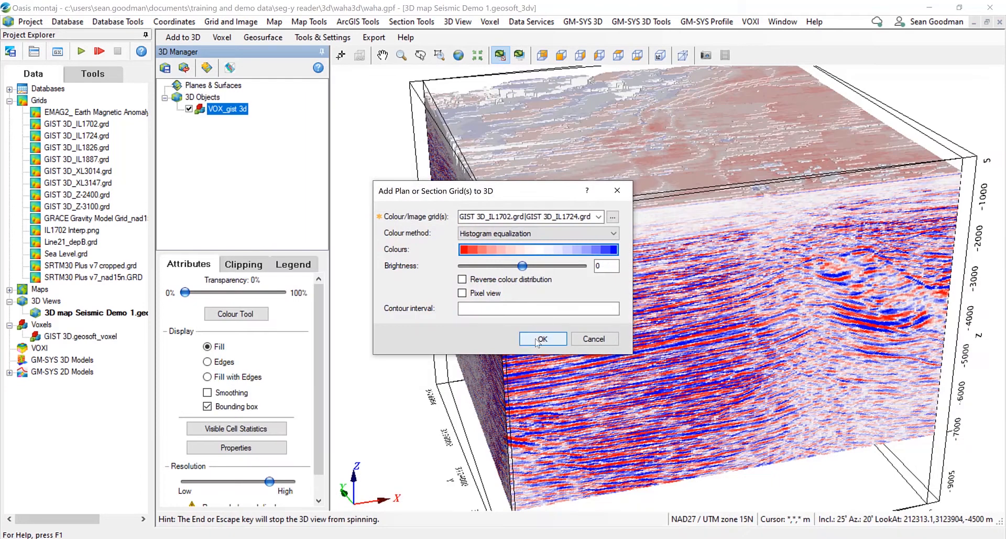
pyautogui.click(543, 339)
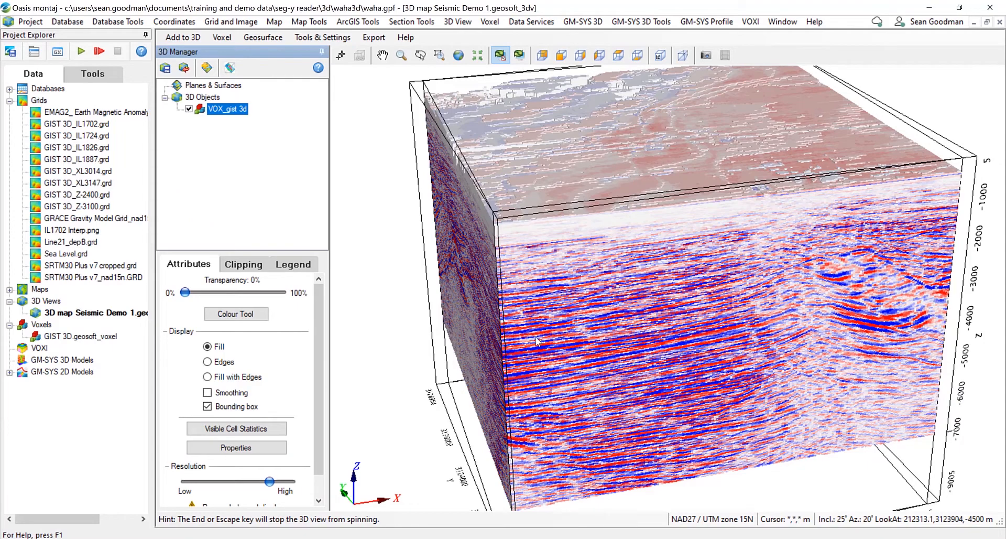
pyautogui.click(165, 85)
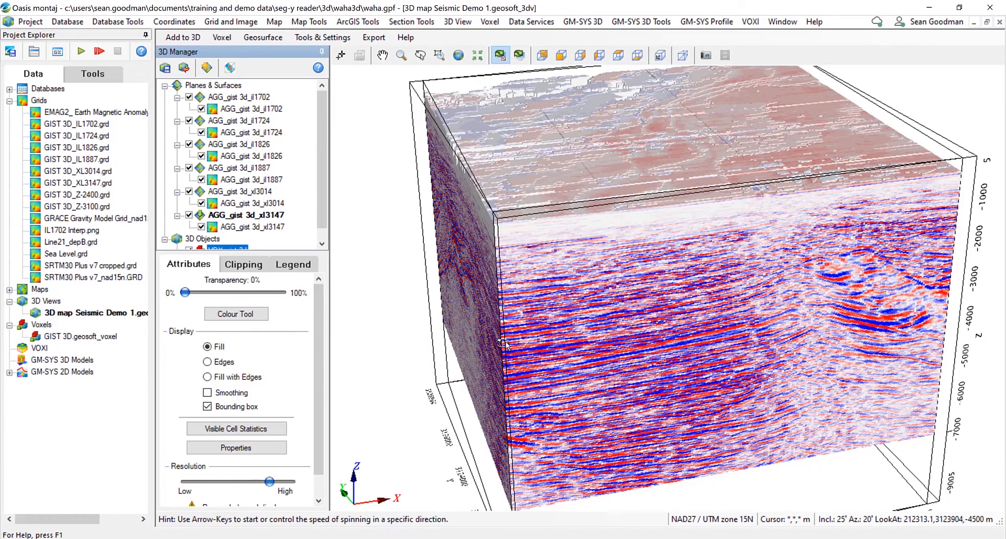
pyautogui.moveTo(332, 169)
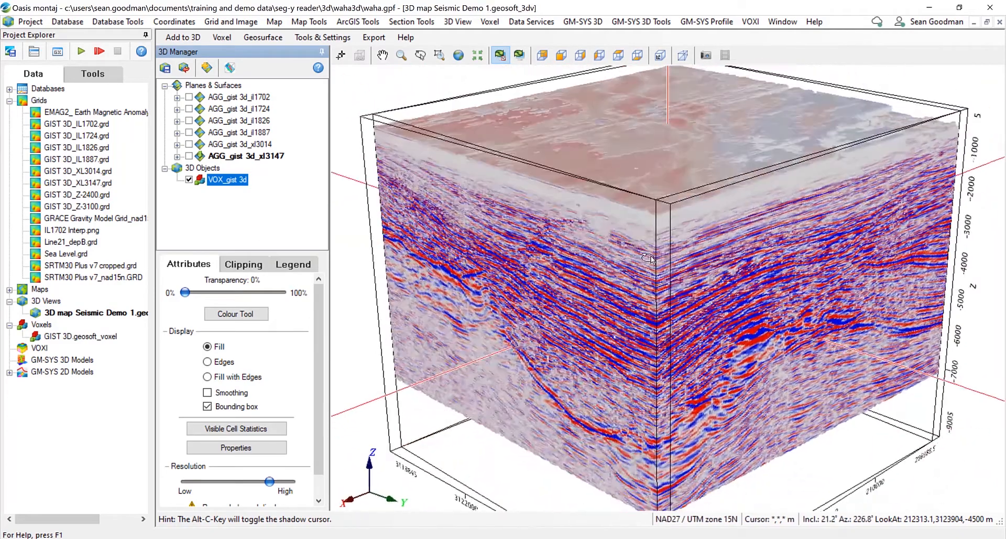
# - Review the voxel's clipping limits on the Clipping tab, then close the 3D seismic view
pyautogui.click(243, 264)
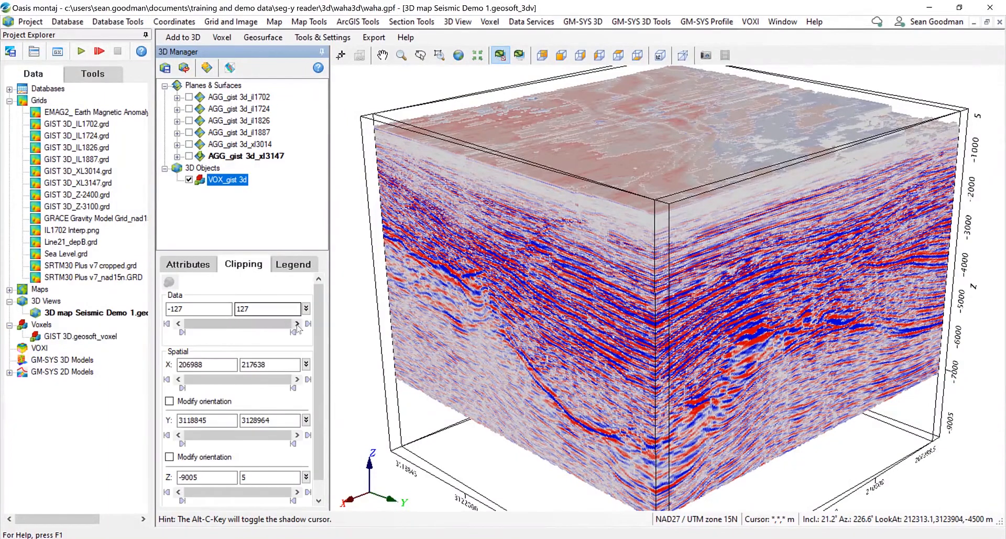
pyautogui.scroll(-3)
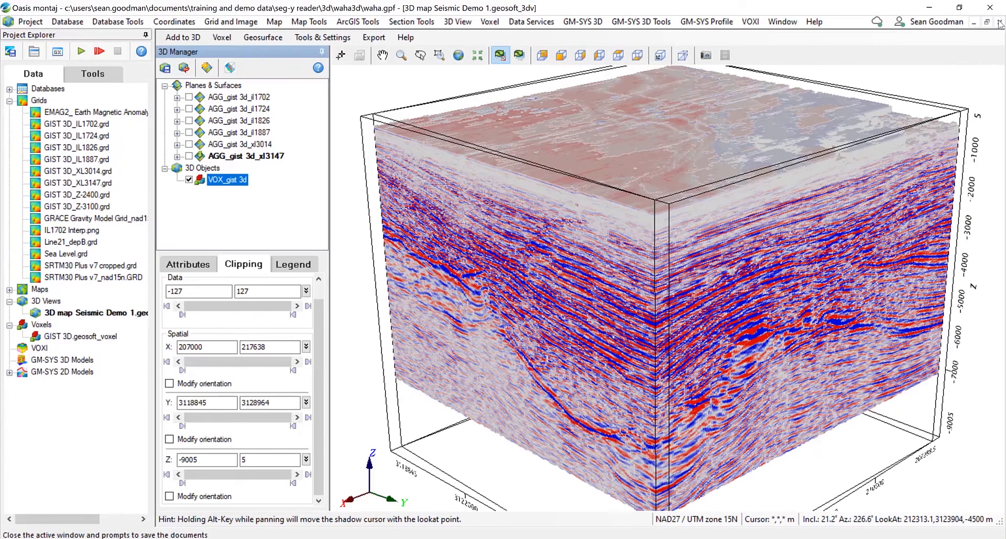
pyautogui.click(1000, 21)
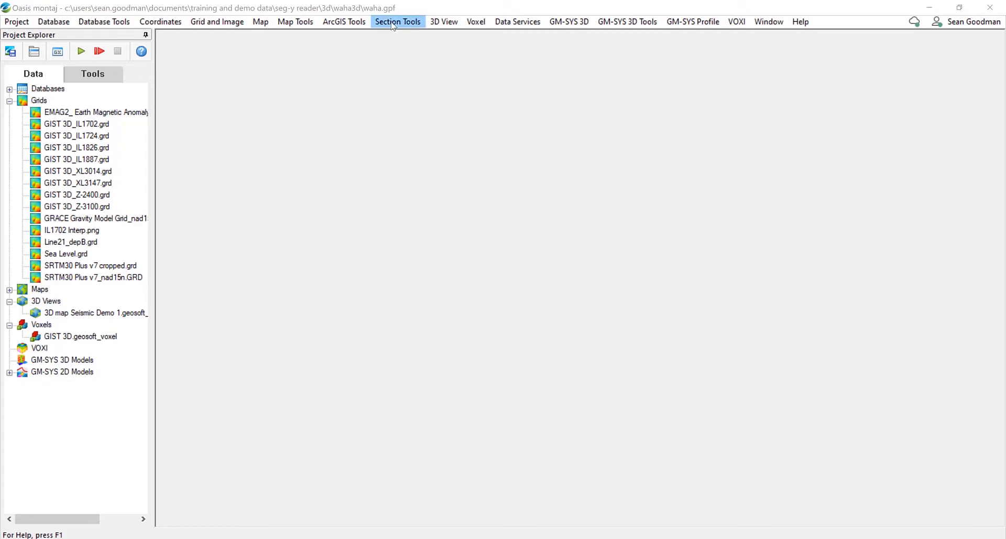
# - Export the section grids to New Demo Lines 1.gdb and review its X, Y, Elevation channels
pyautogui.click(397, 21)
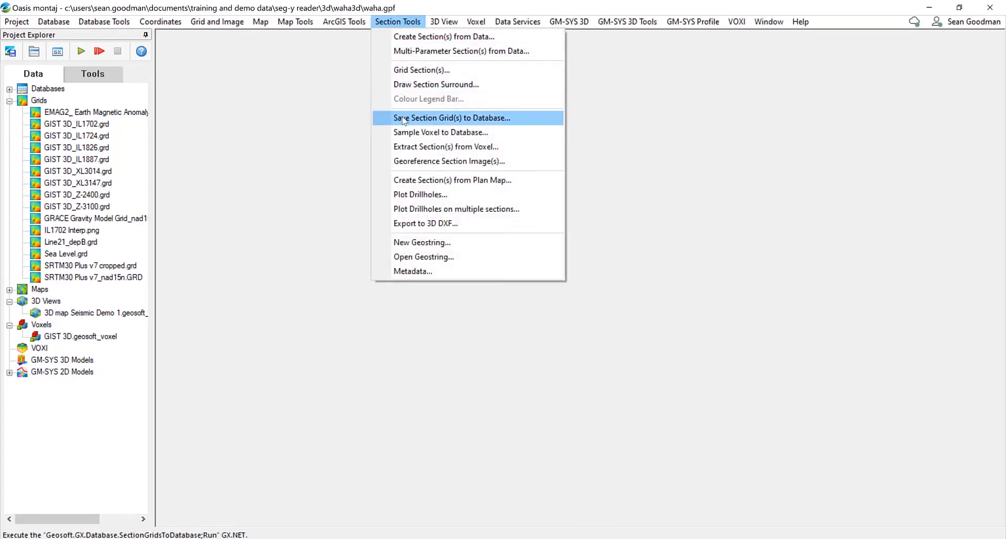
pyautogui.click(451, 117)
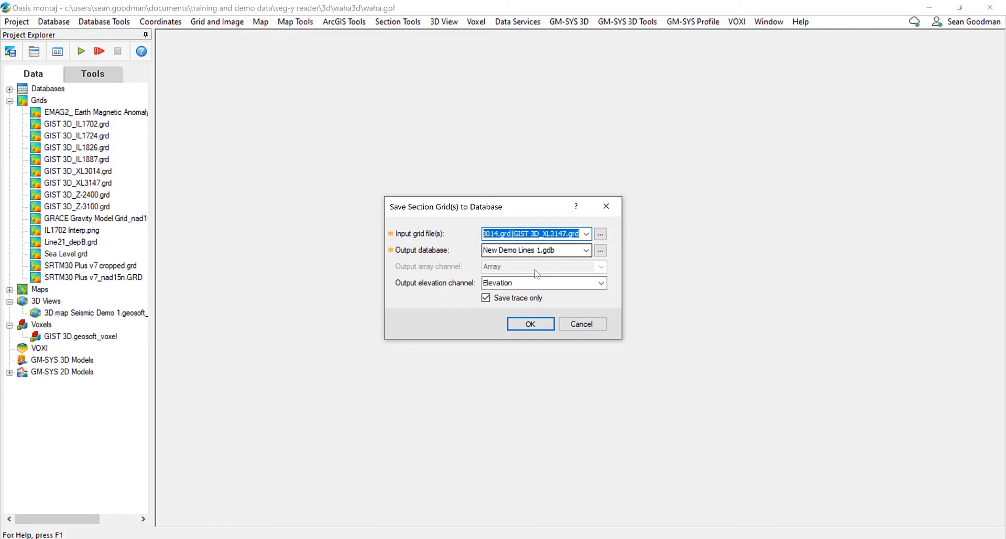
pyautogui.click(530, 324)
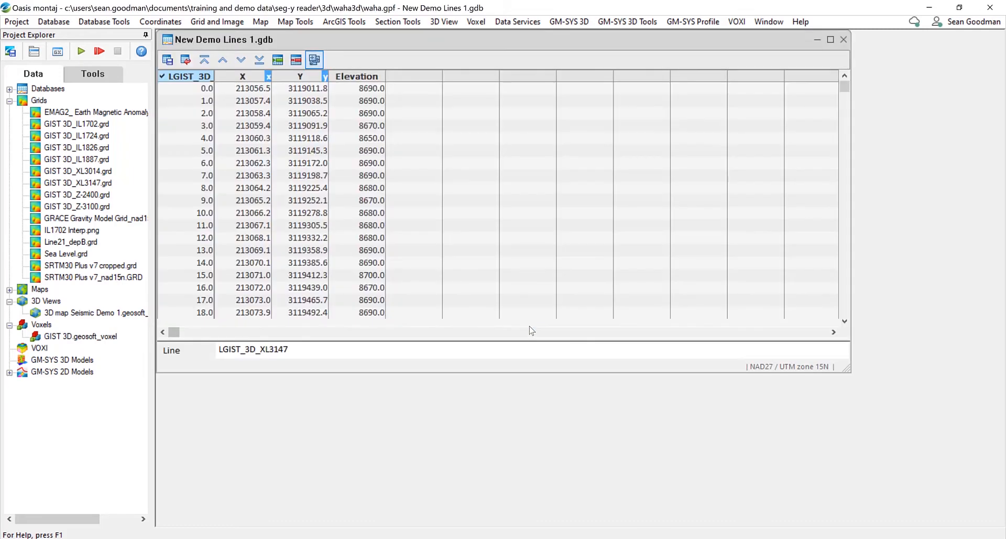
pyautogui.rightClick(187, 76)
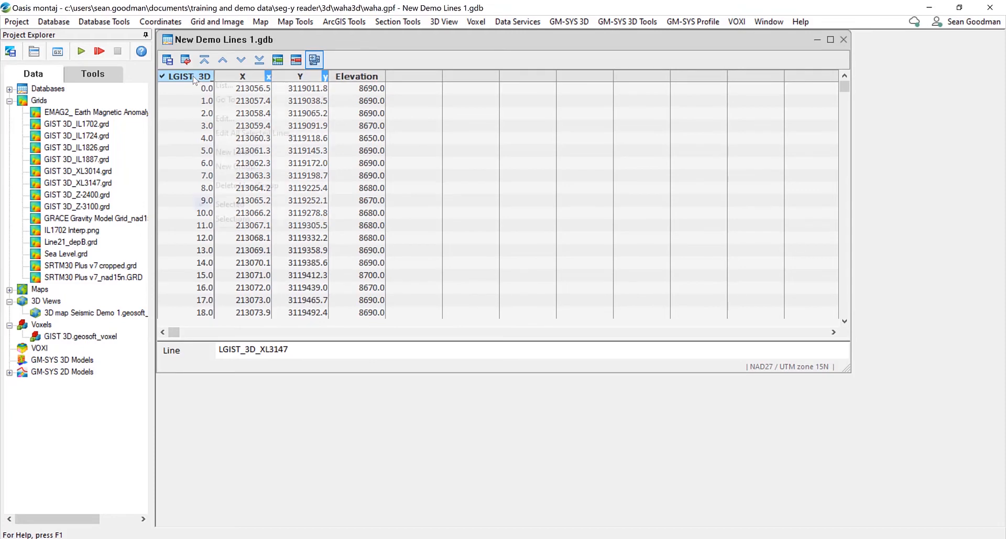
pyautogui.click(186, 76)
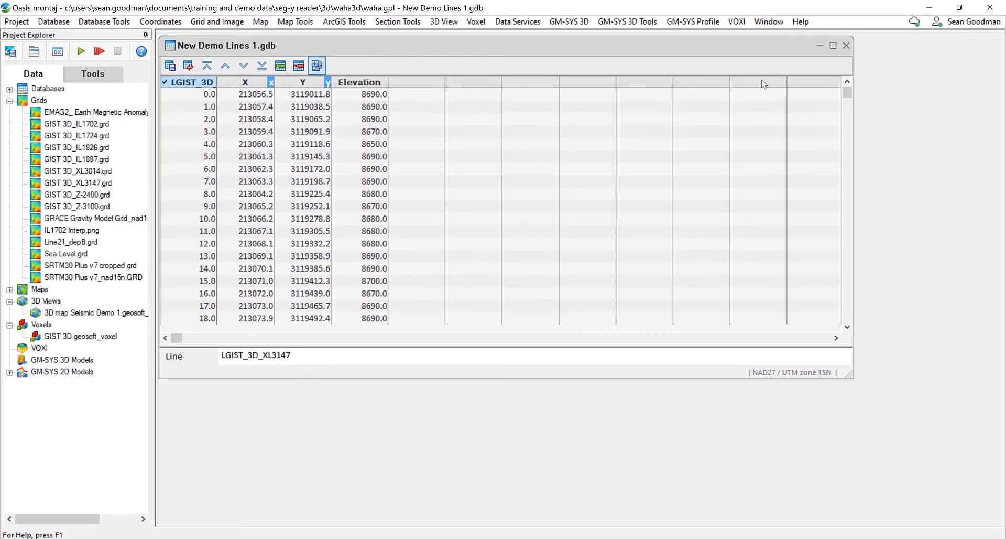
pyautogui.click(846, 45)
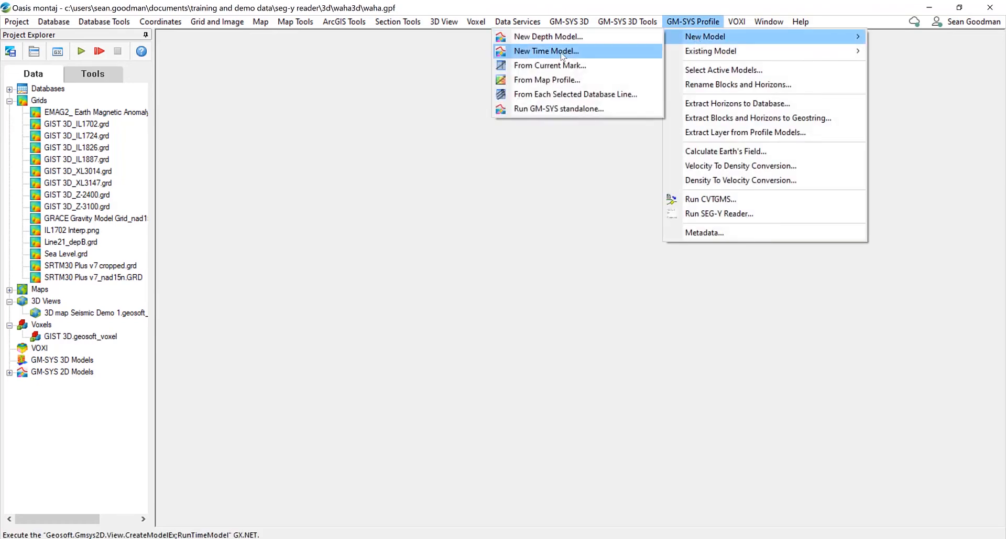
# - Create time model GIST3D_IL1702Demo1, importing its horizon from line LGIST_3D_IL1702
pyautogui.click(546, 51)
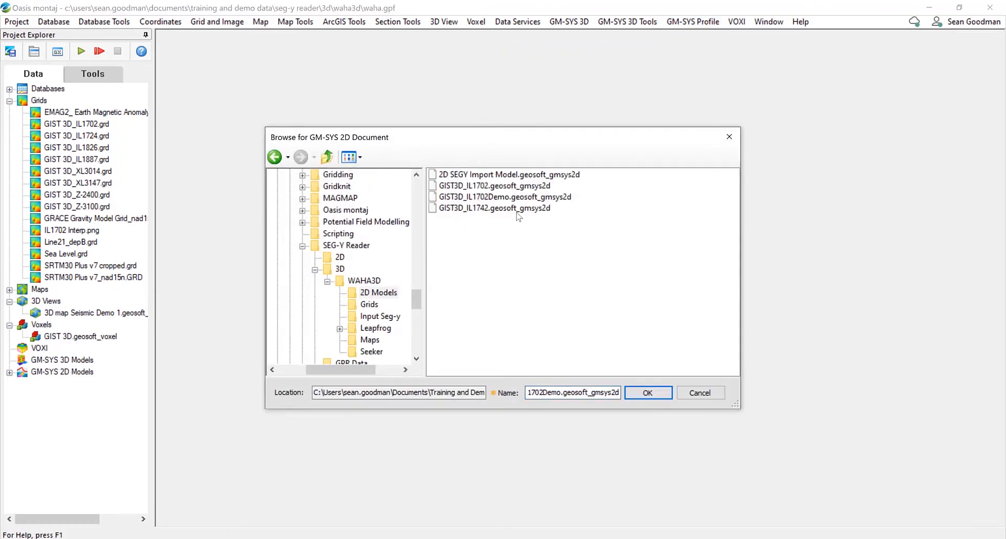
pyautogui.click(503, 198)
pyautogui.write('1')
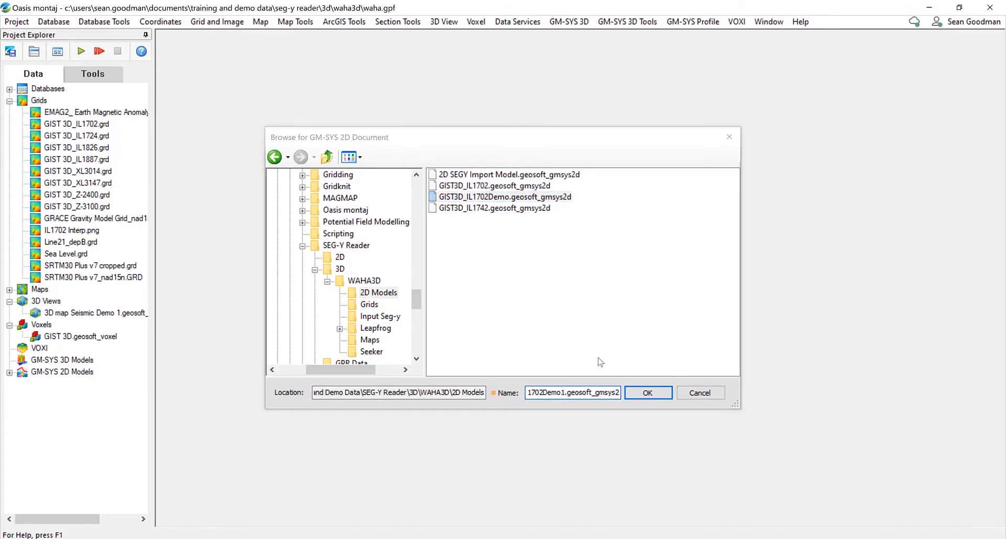
pyautogui.click(647, 393)
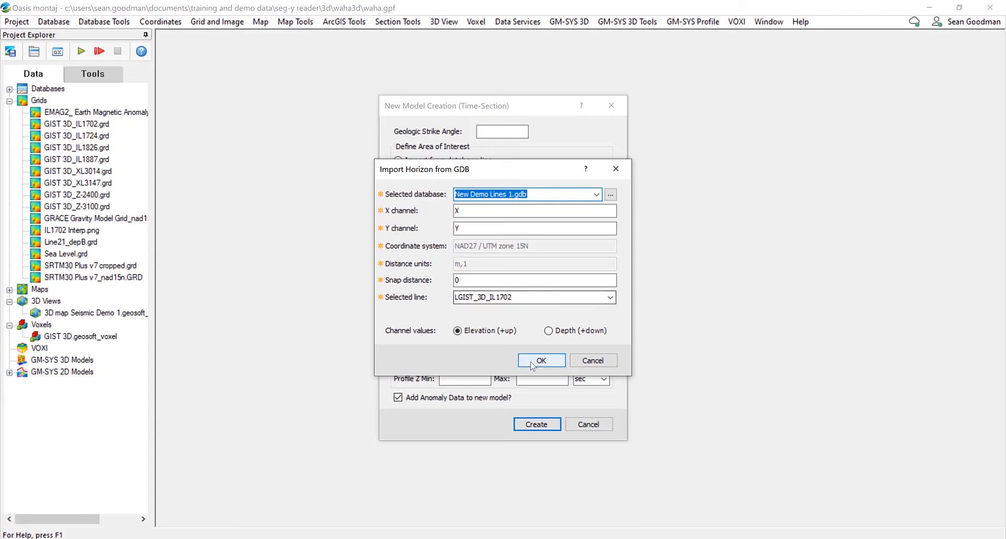
pyautogui.click(541, 360)
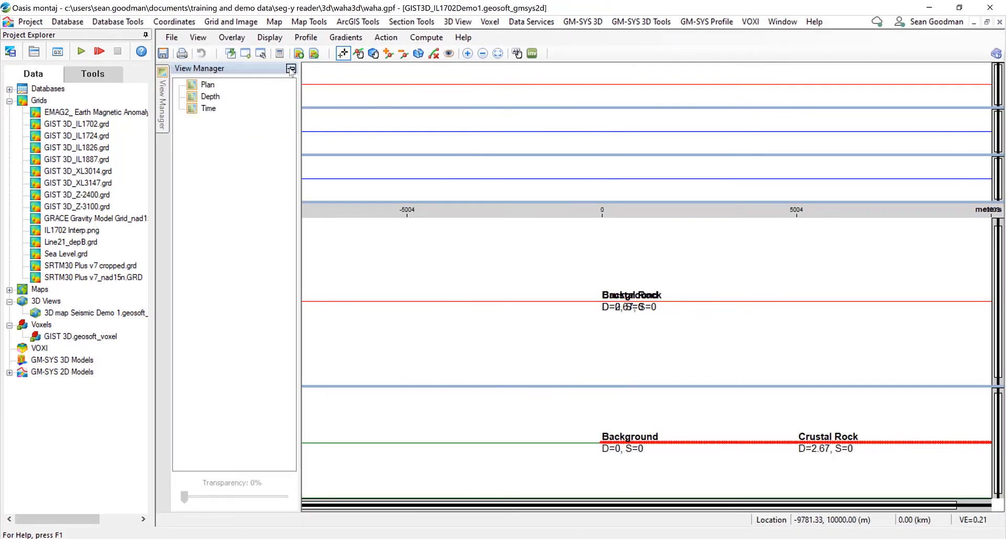
# - Dock the View Manager, then zoom out and fit the time section to full extents
pyautogui.click(290, 68)
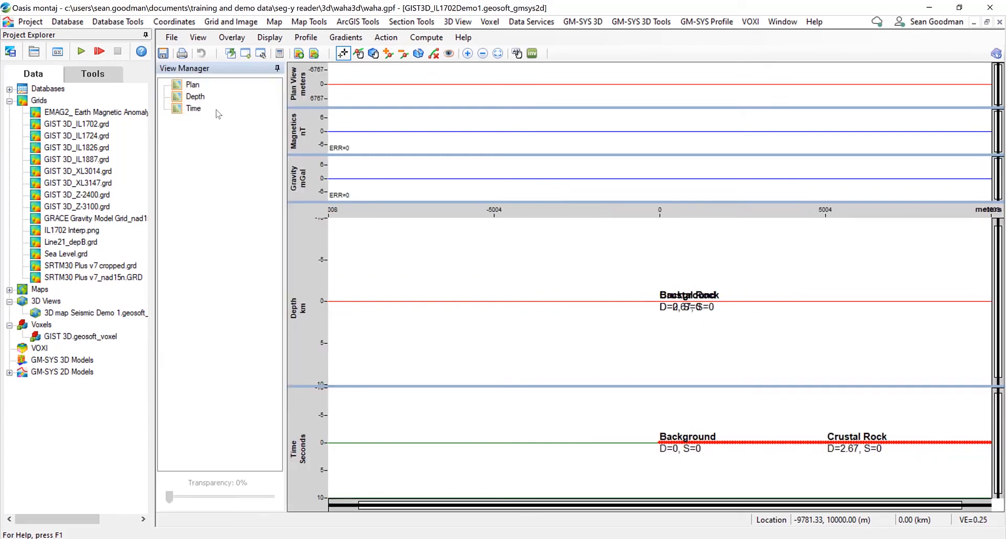
pyautogui.moveTo(603, 63)
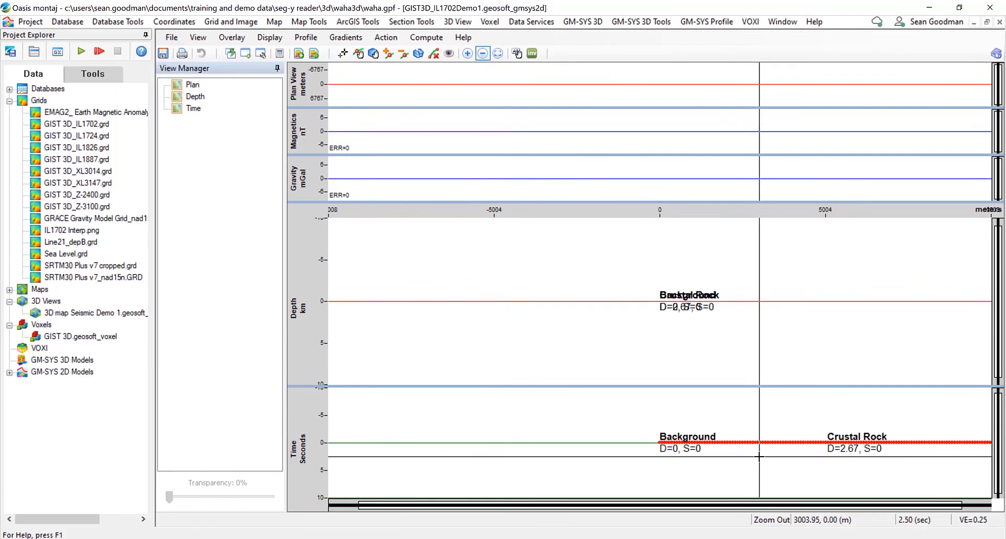
pyautogui.click(497, 53)
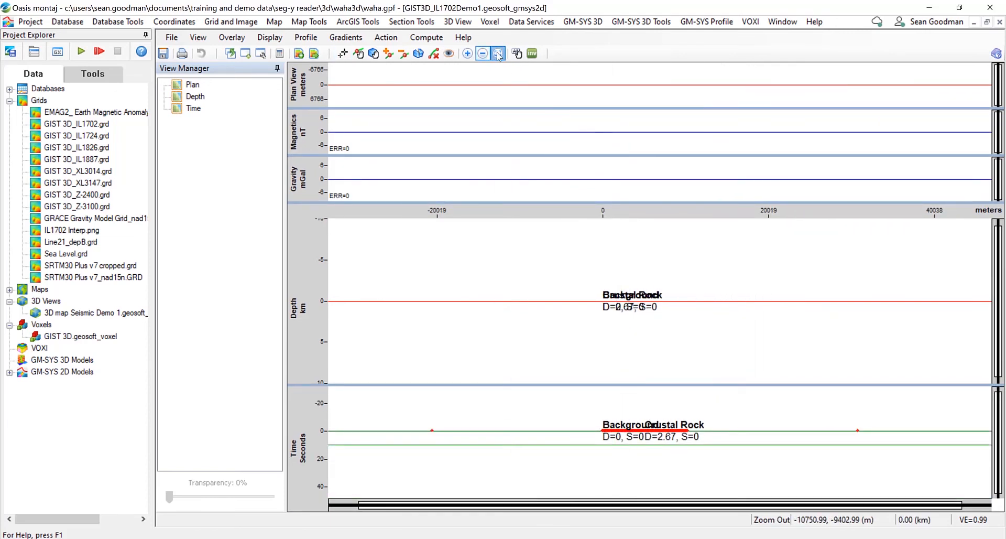
pyautogui.click(498, 54)
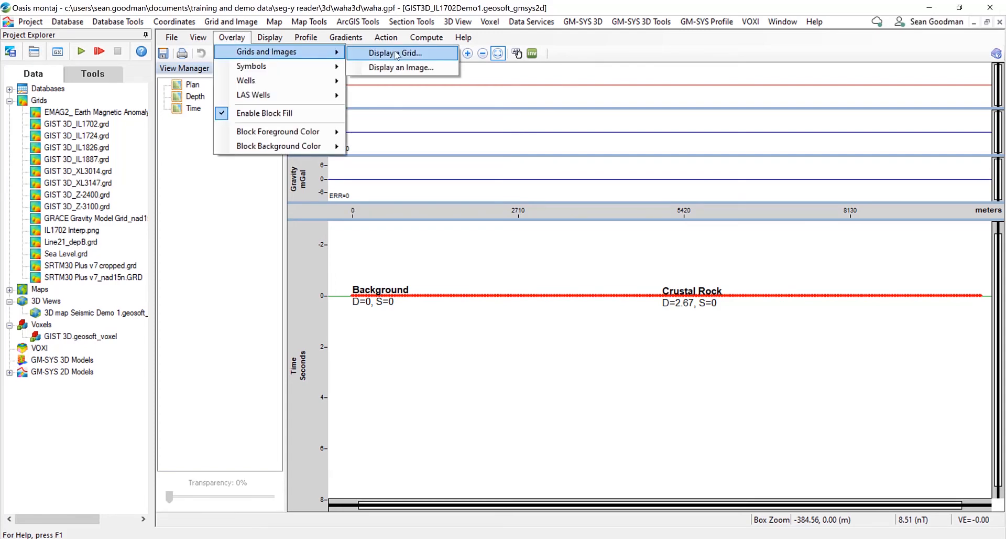
# - Display the GIST 3D_IL1702.grd grid in the Time pane
pyautogui.click(398, 52)
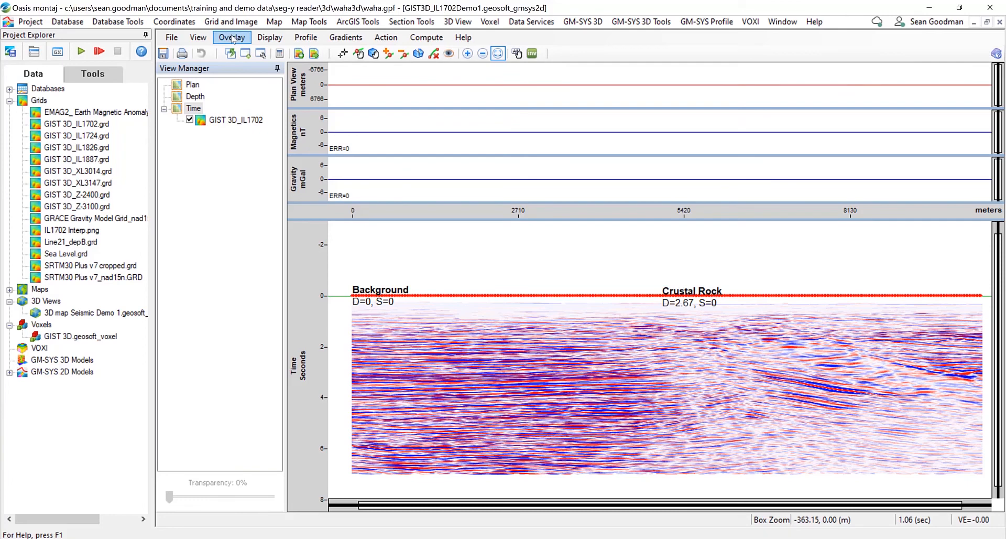
# - Overlay IL1702 Interp.png on the Time Section pane and toggle the image off and on
pyautogui.click(231, 38)
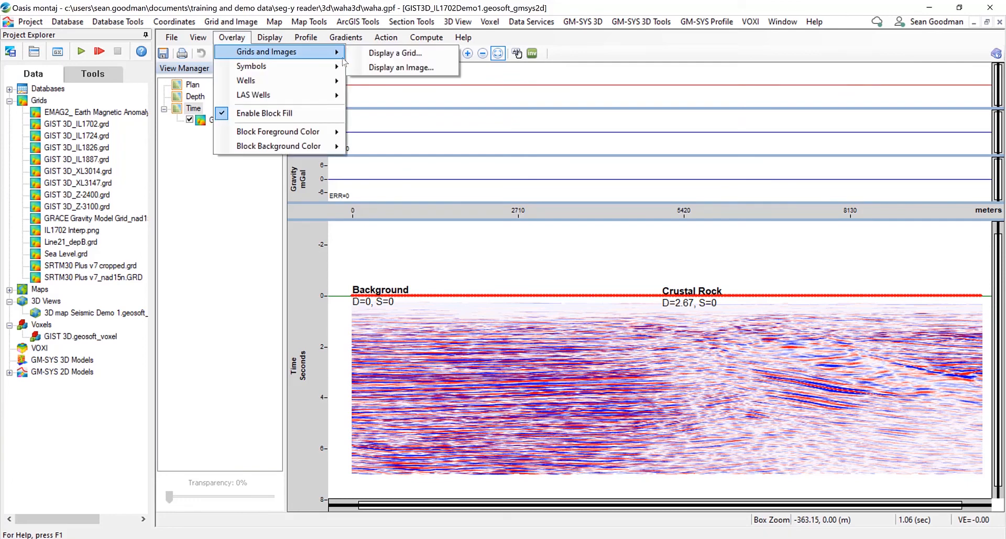
pyautogui.click(402, 67)
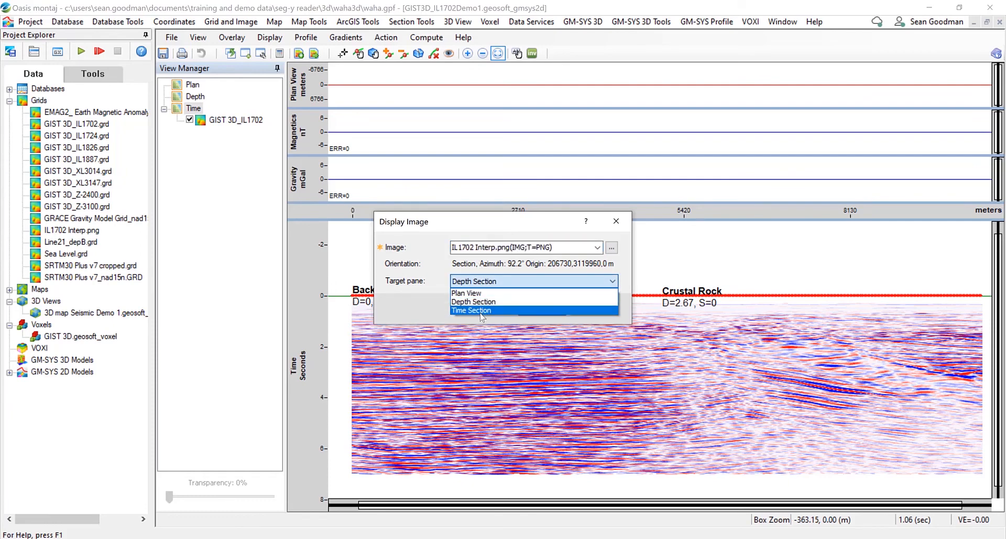
pyautogui.click(470, 310)
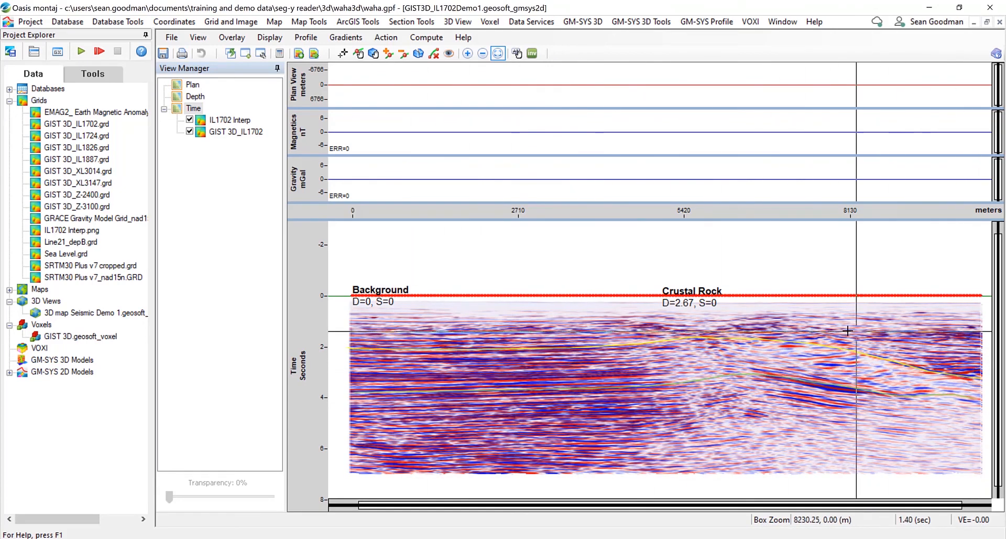
pyautogui.click(189, 120)
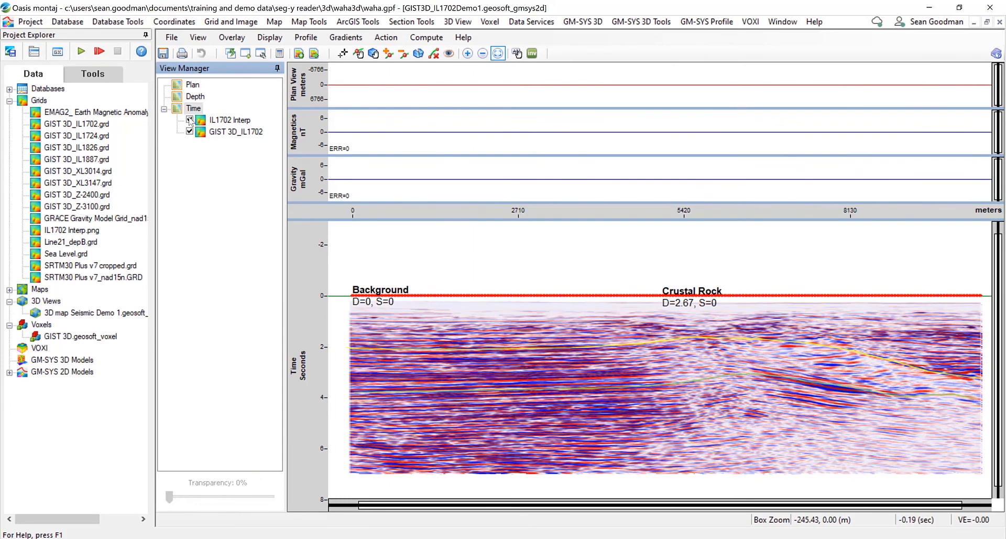
pyautogui.click(189, 120)
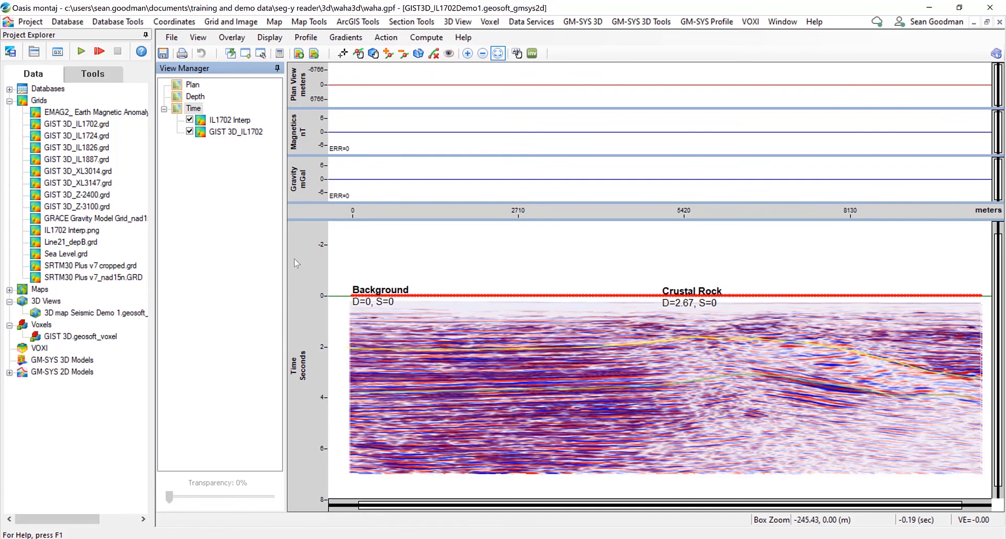